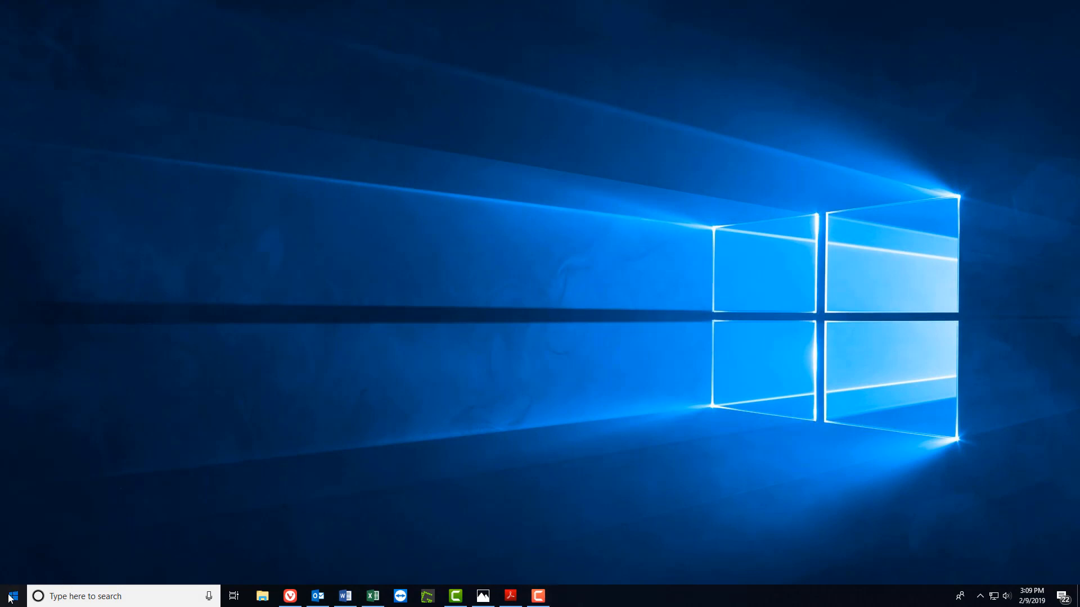
Step: Expand the HMTS Next program group in the Start menu's app list
click(10, 596)
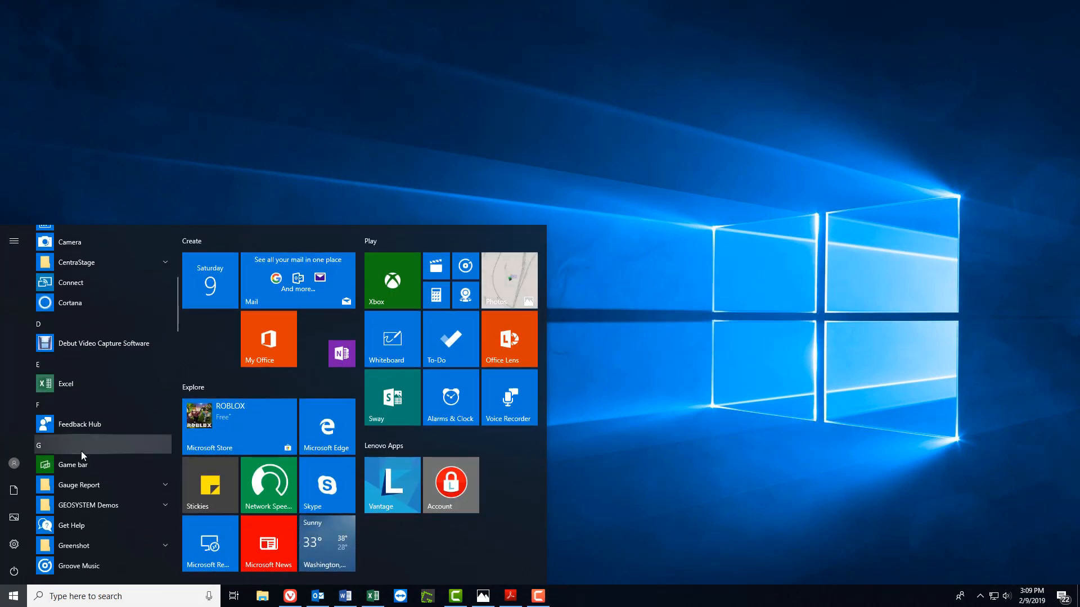
scroll(down, 3)
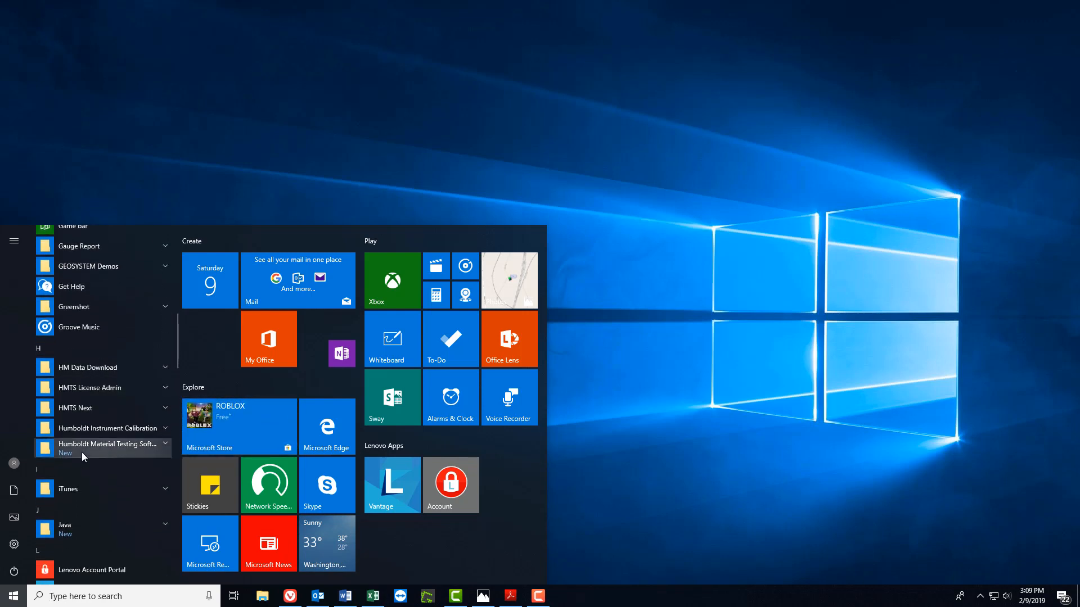
click(77, 407)
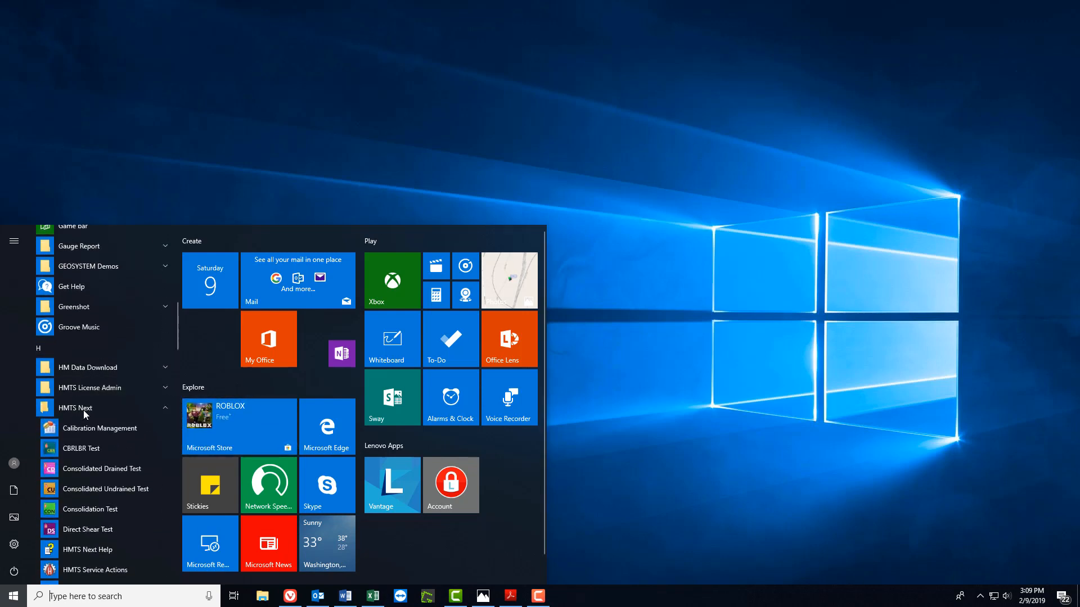
mouse_move(102, 529)
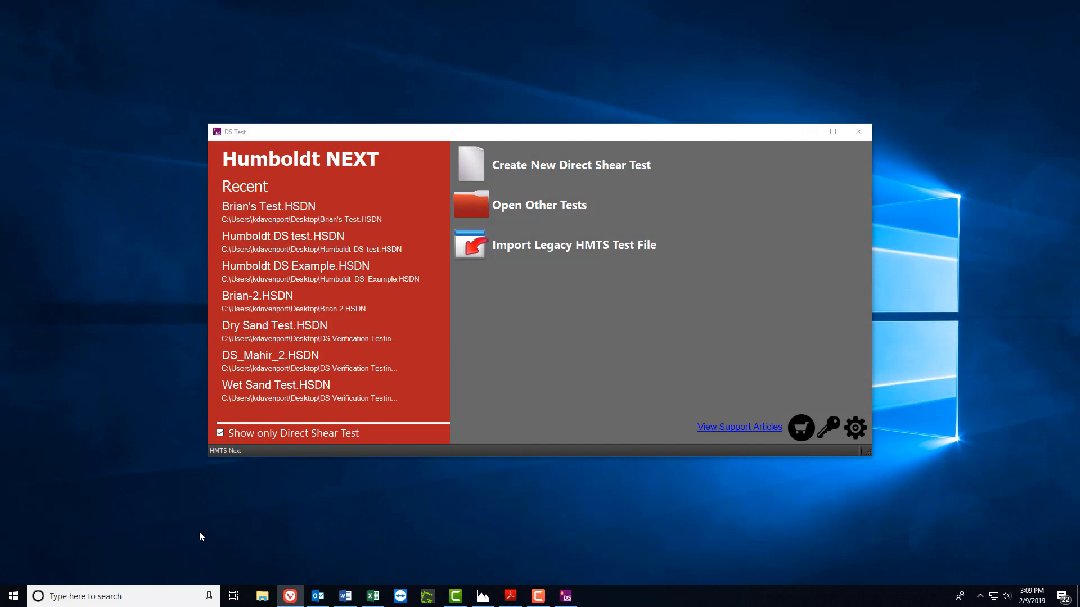
mouse_move(577, 174)
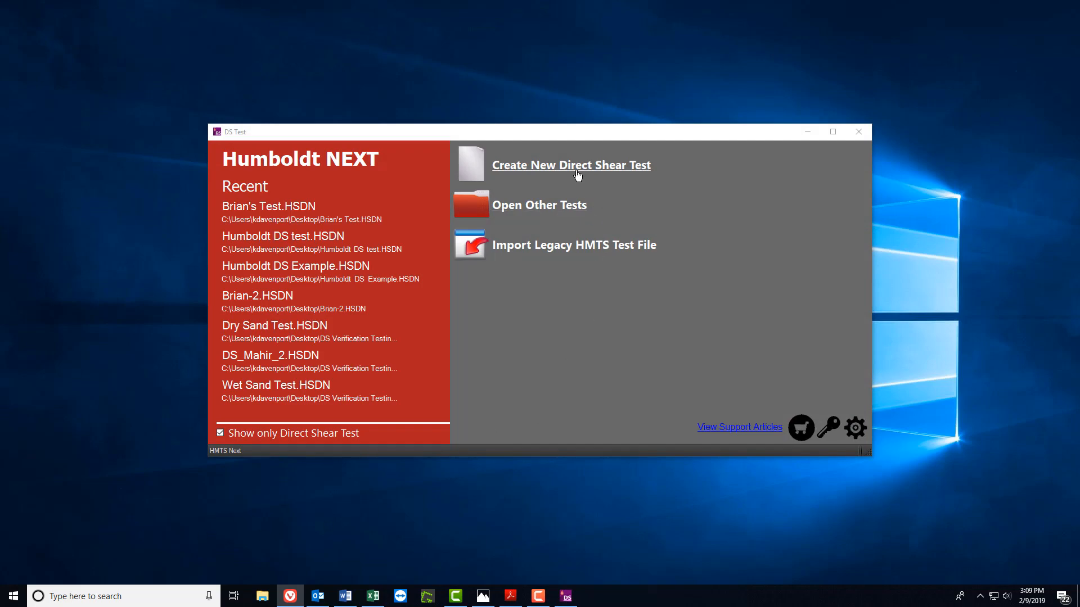
Step: Create a new direct shear test and save it as 'Humboldt Test' on the Desktop
click(571, 164)
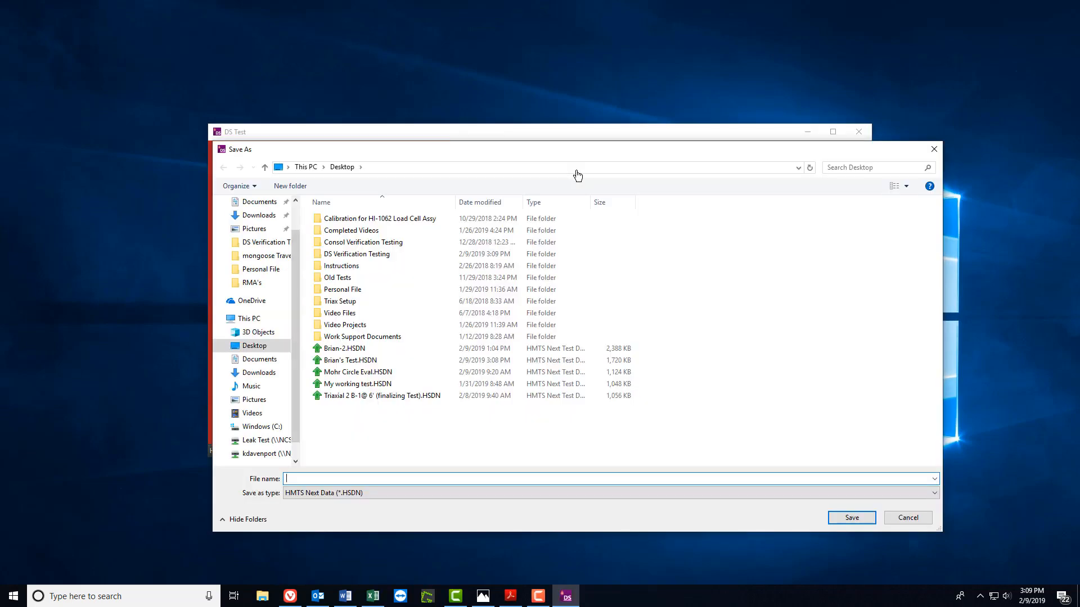
click(346, 324)
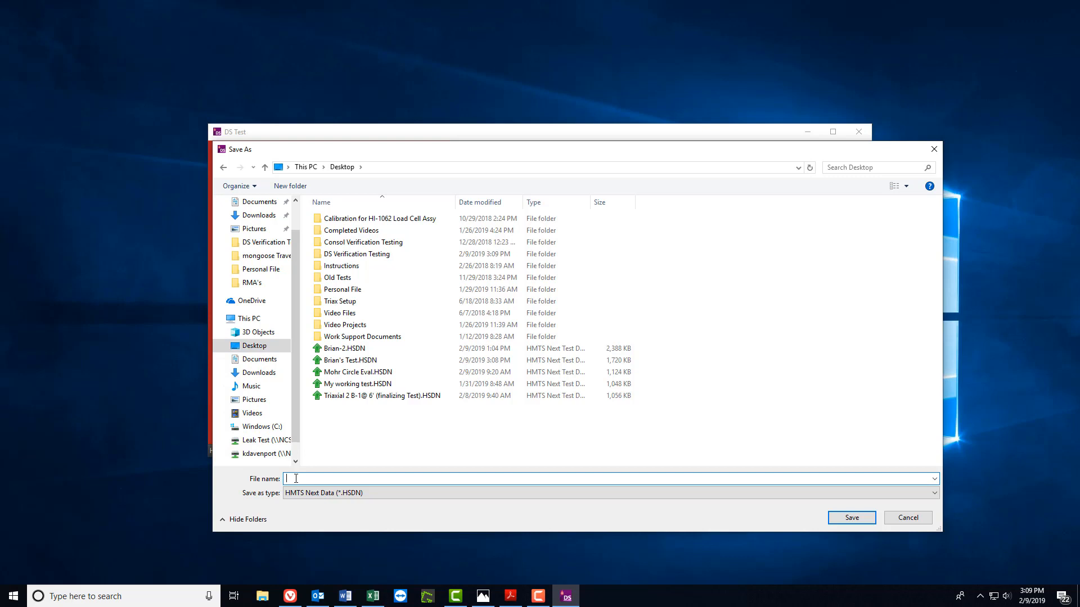
text(Humbold)
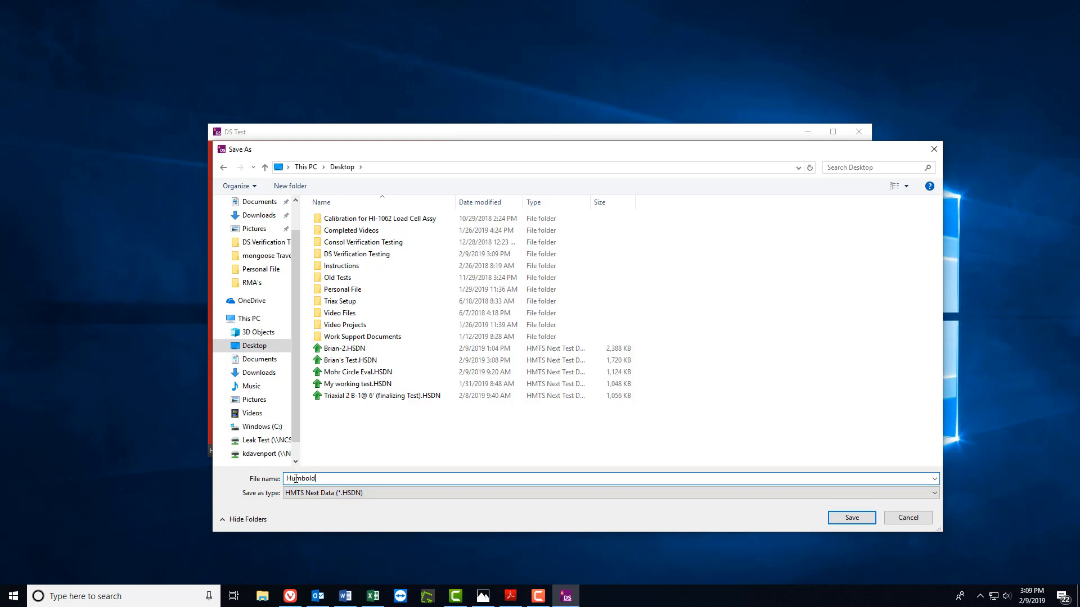
text(t)
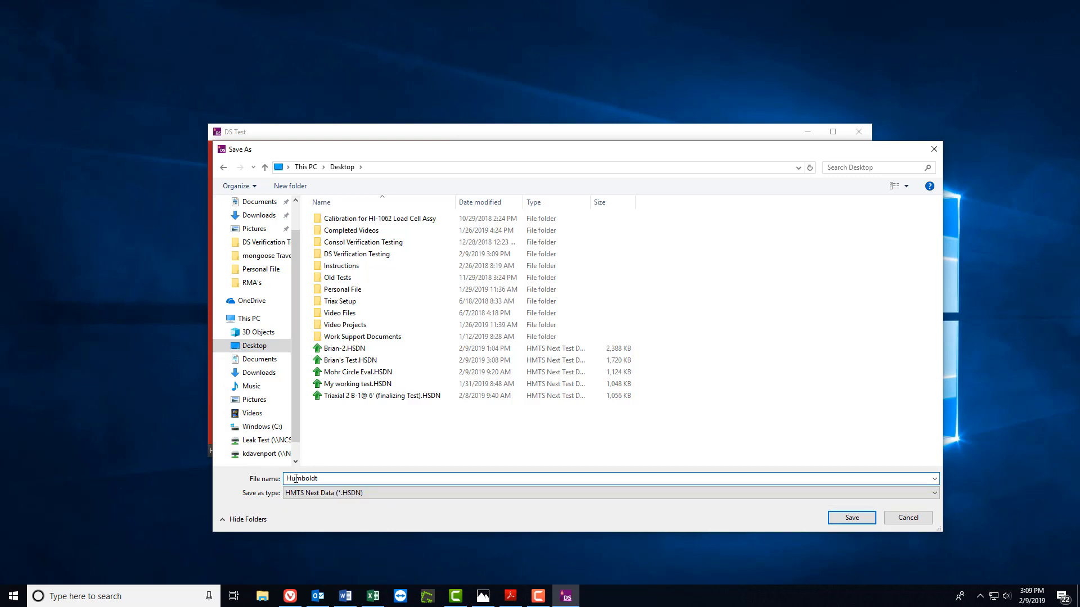
text(Tes)
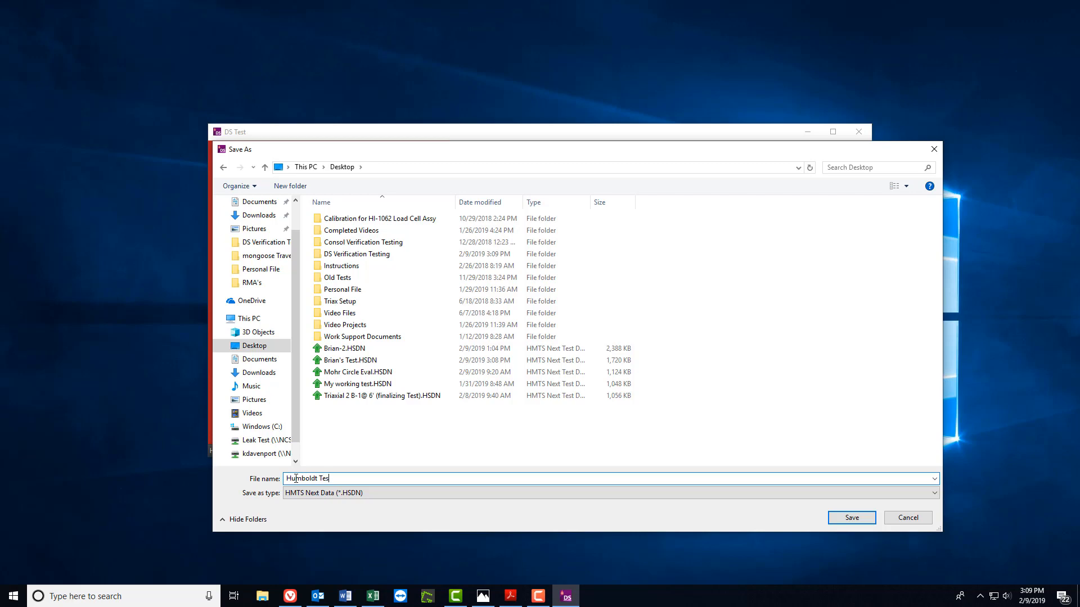
text(t)
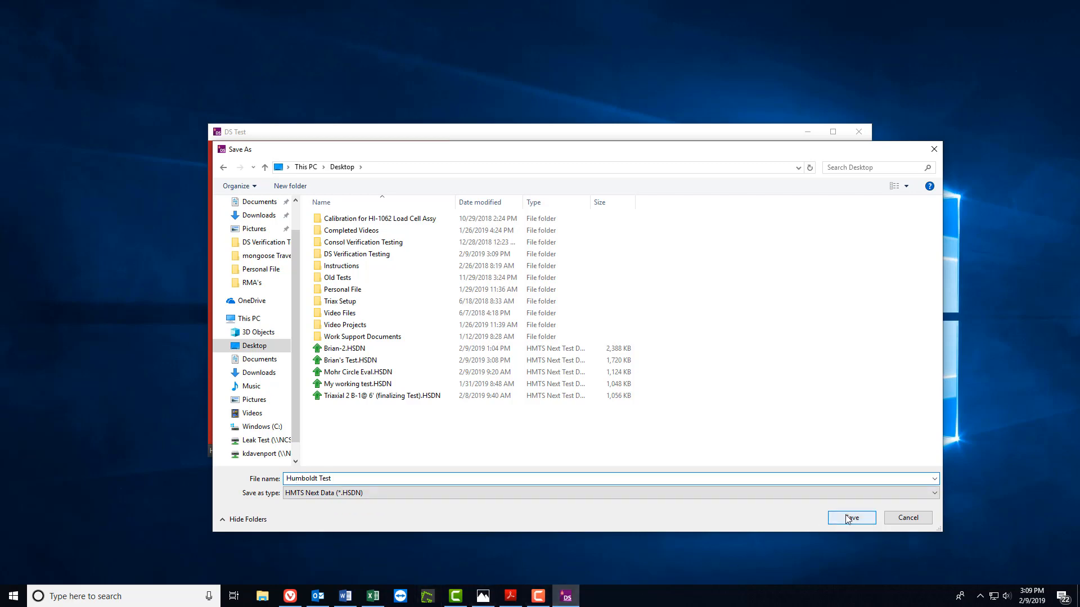
click(851, 517)
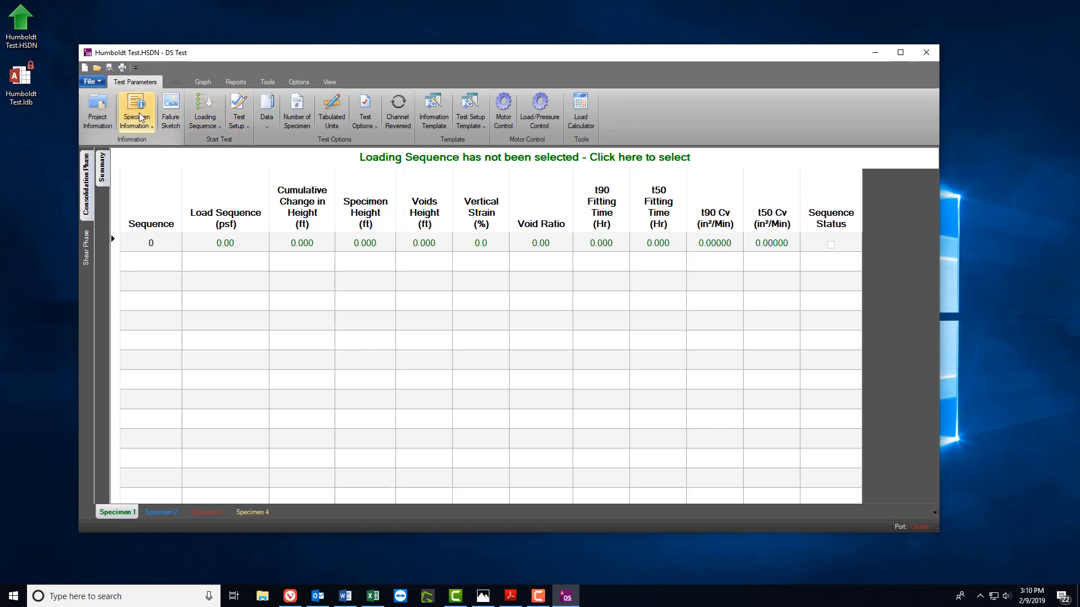
Step: Enter Specimen 1's height 1.000 in and diameter 2.5 in via the worksheet and save
click(137, 110)
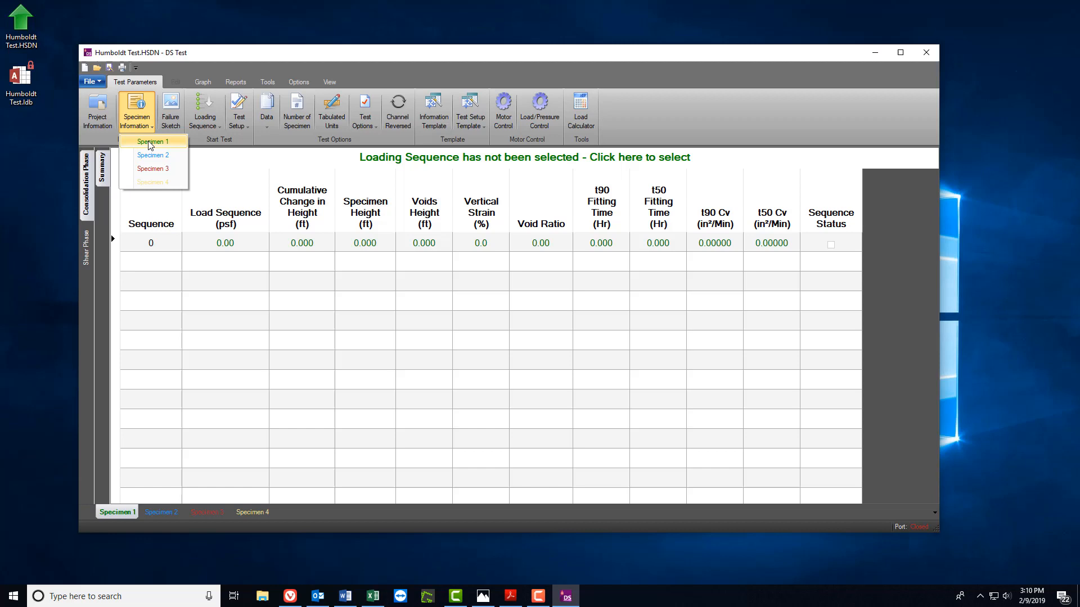
click(152, 142)
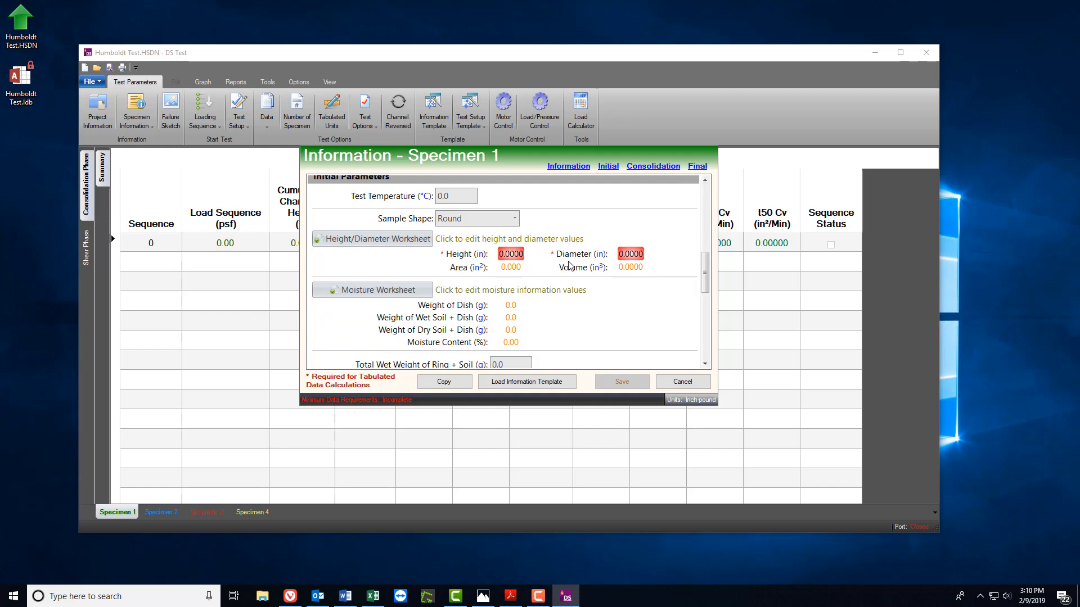
click(378, 238)
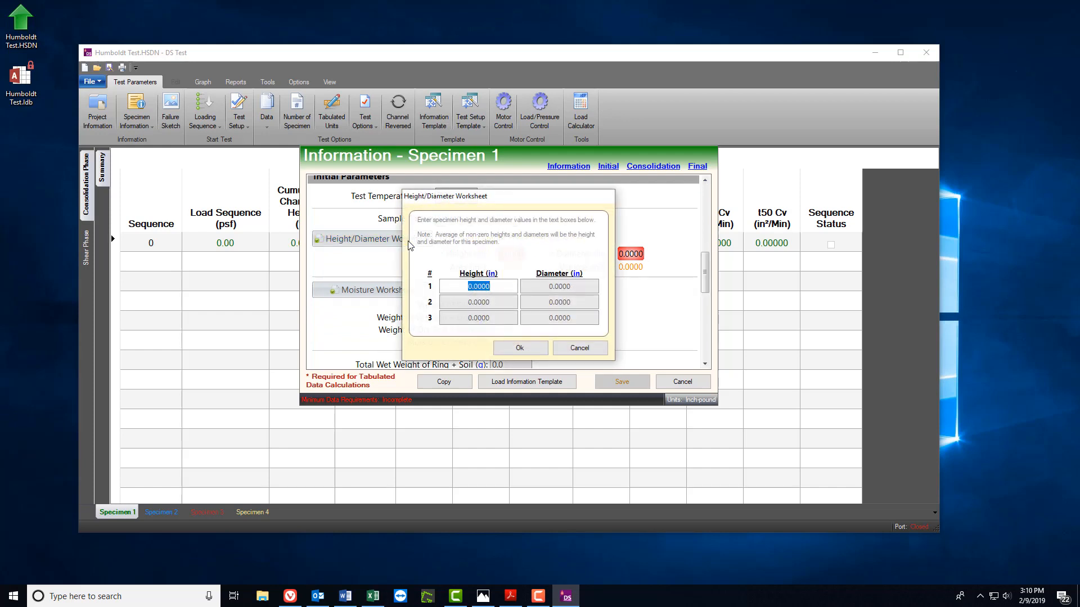
text(1.000)
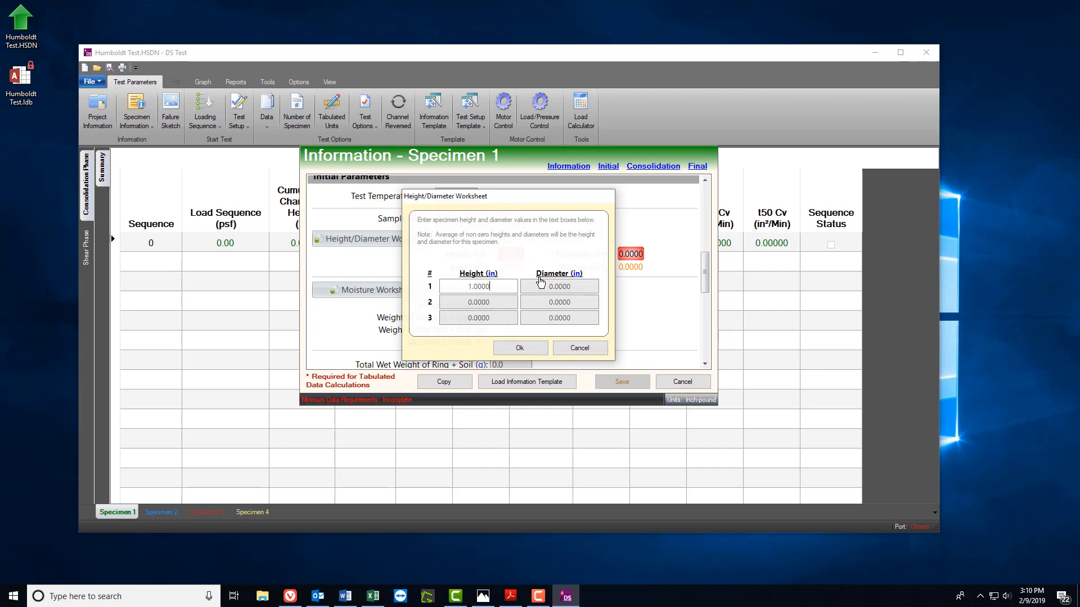
click(559, 286)
text(2.5000)
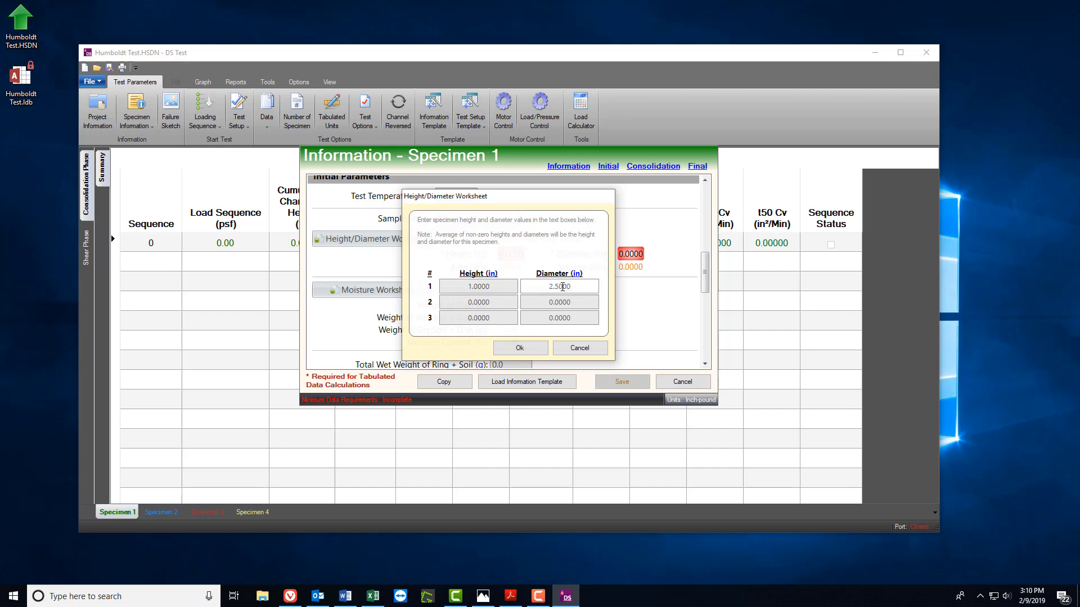
click(519, 347)
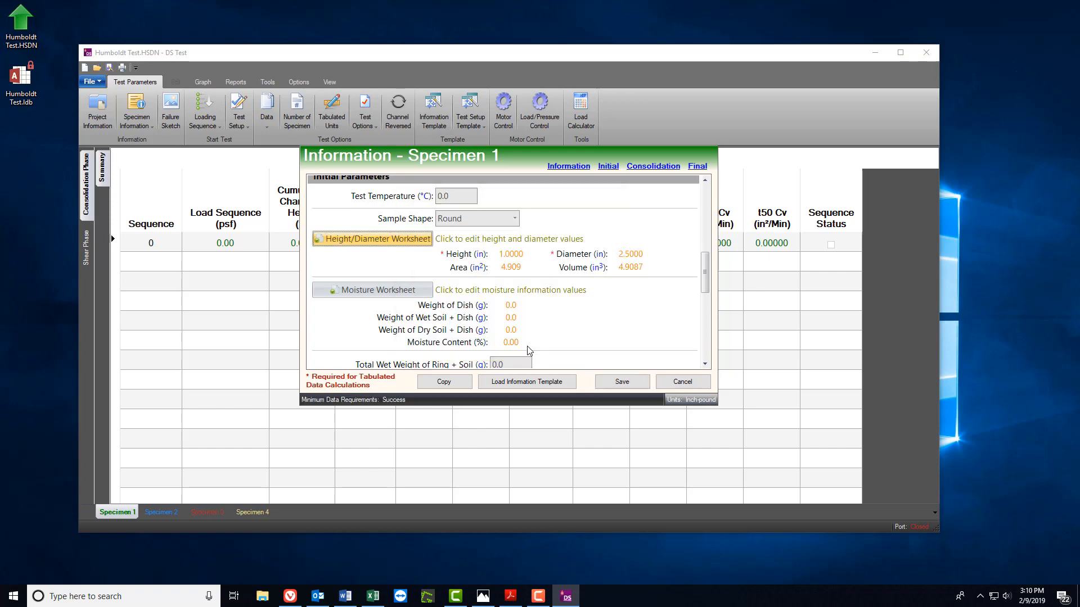
mouse_move(621, 381)
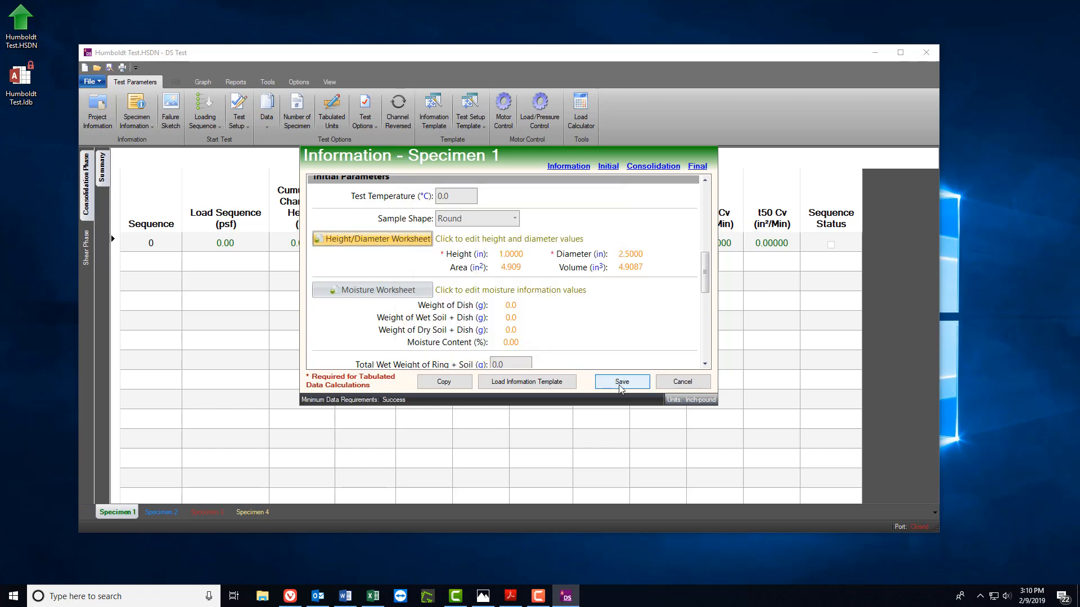
click(621, 381)
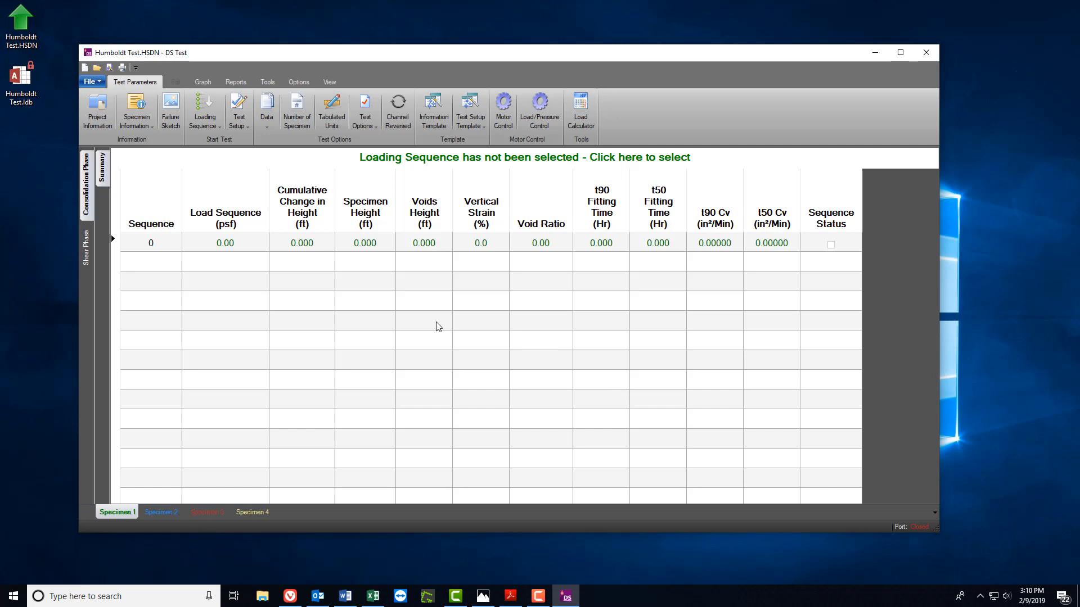
Step: Choose DS Sequence in PSI (10, 20, 30 psi) as Specimen 1's consolidation load sequence
click(205, 110)
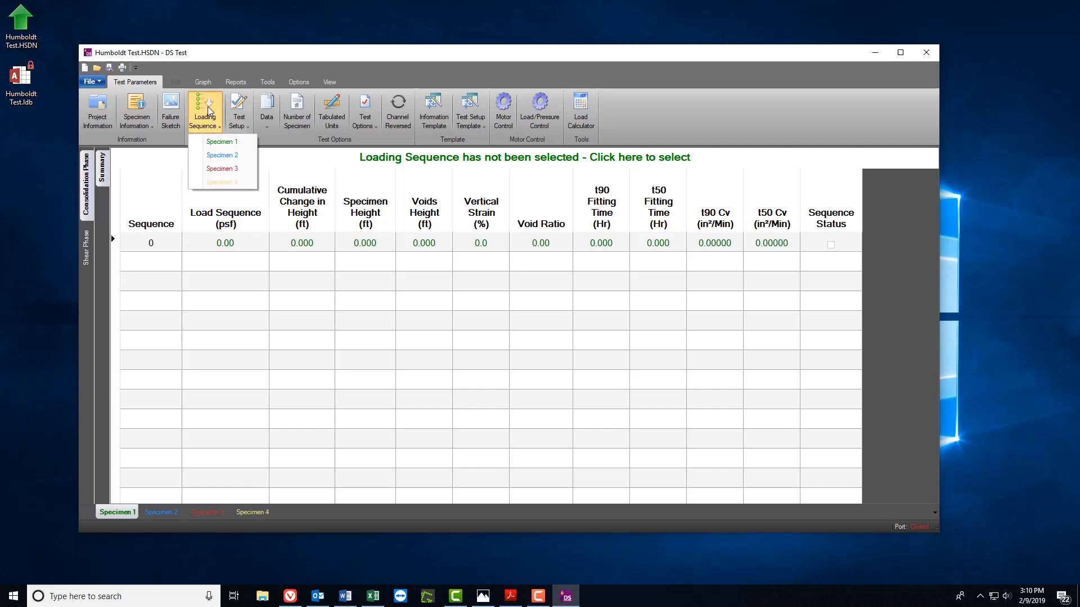
click(205, 110)
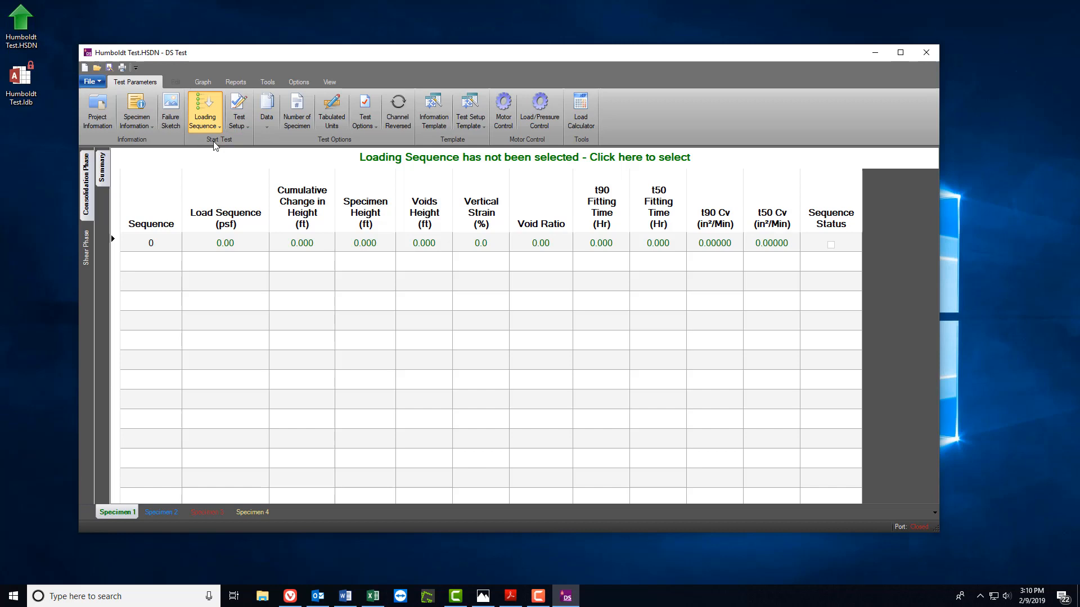
click(204, 110)
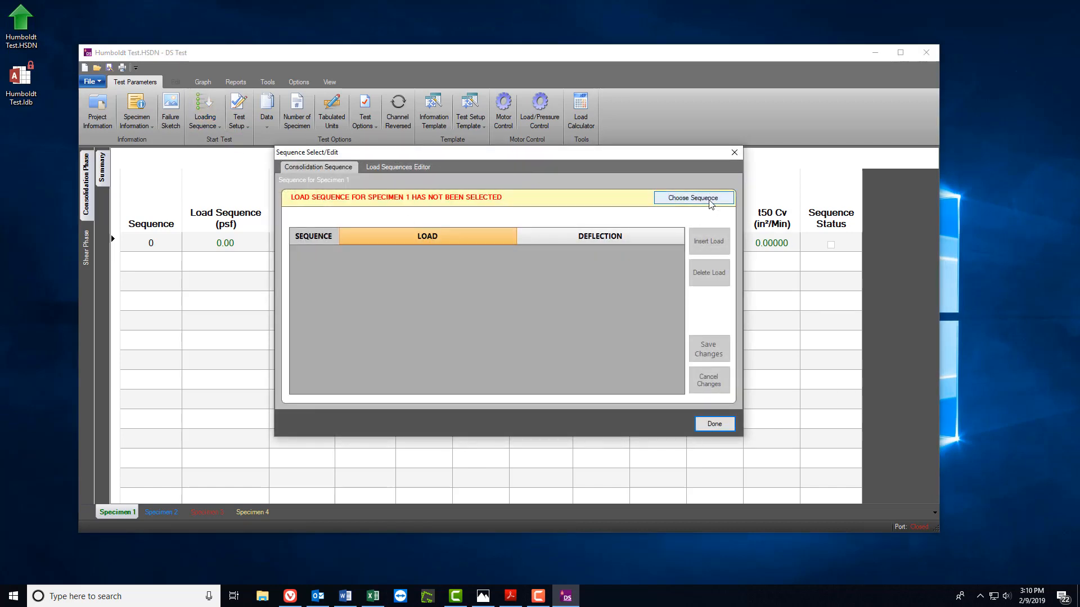
click(693, 198)
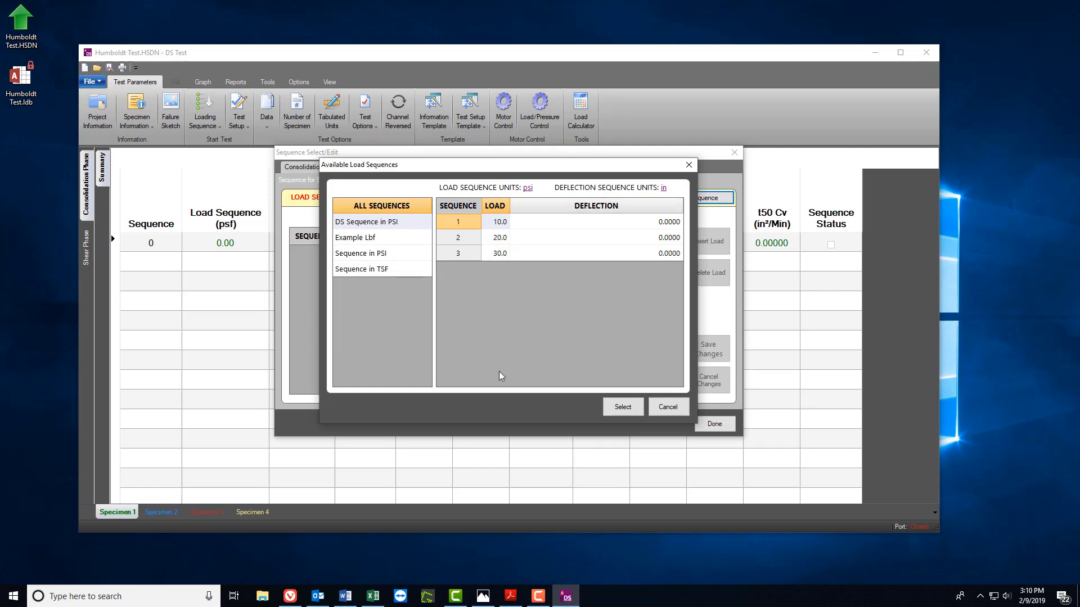
click(365, 222)
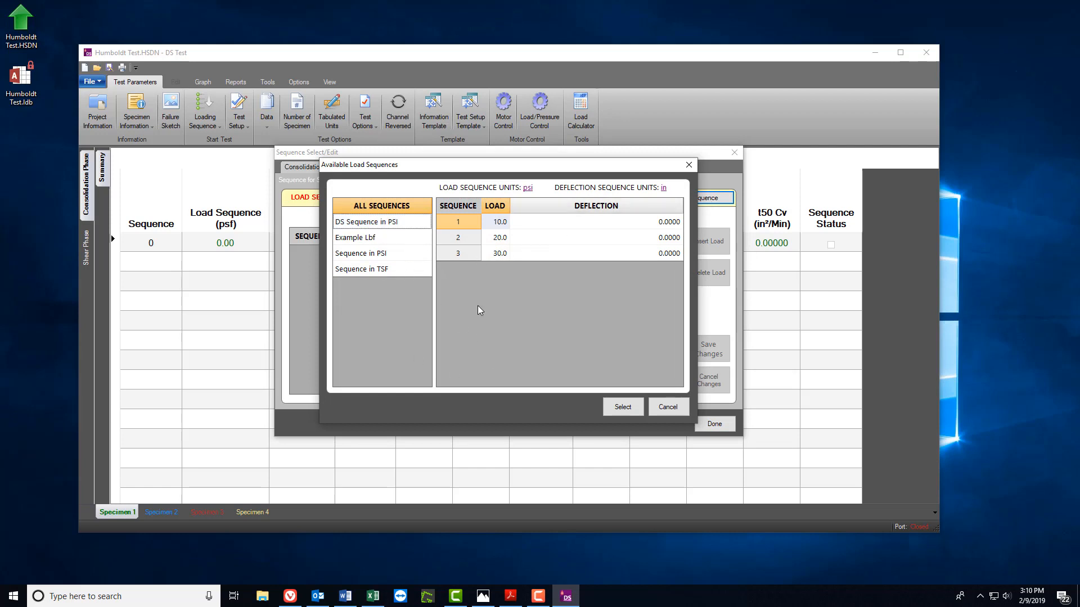
Step: Apply the sequence to the specimen, save the changes and return to the table
click(621, 407)
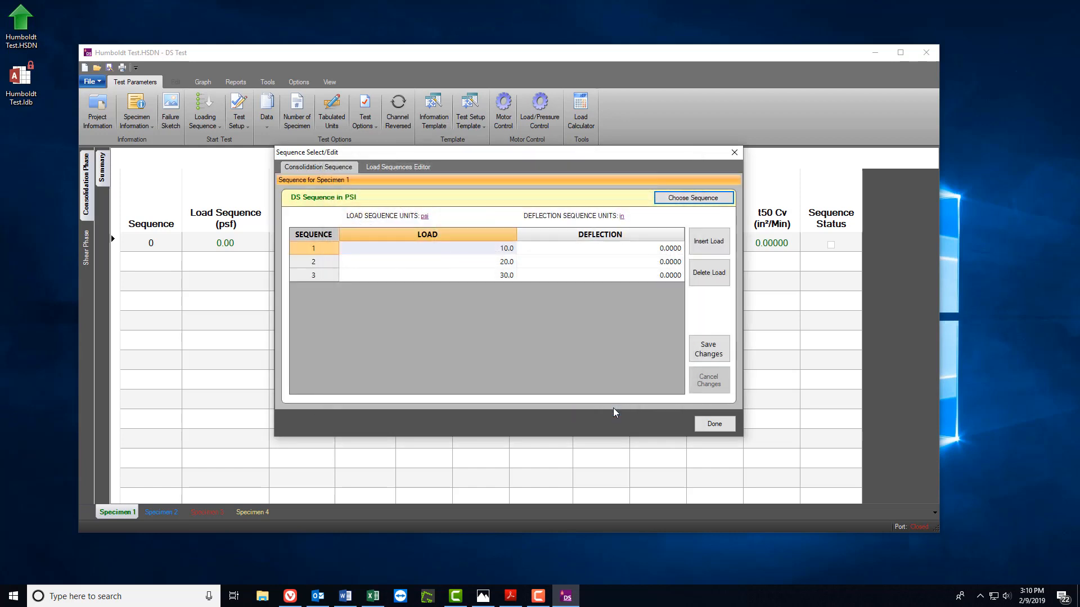
click(714, 424)
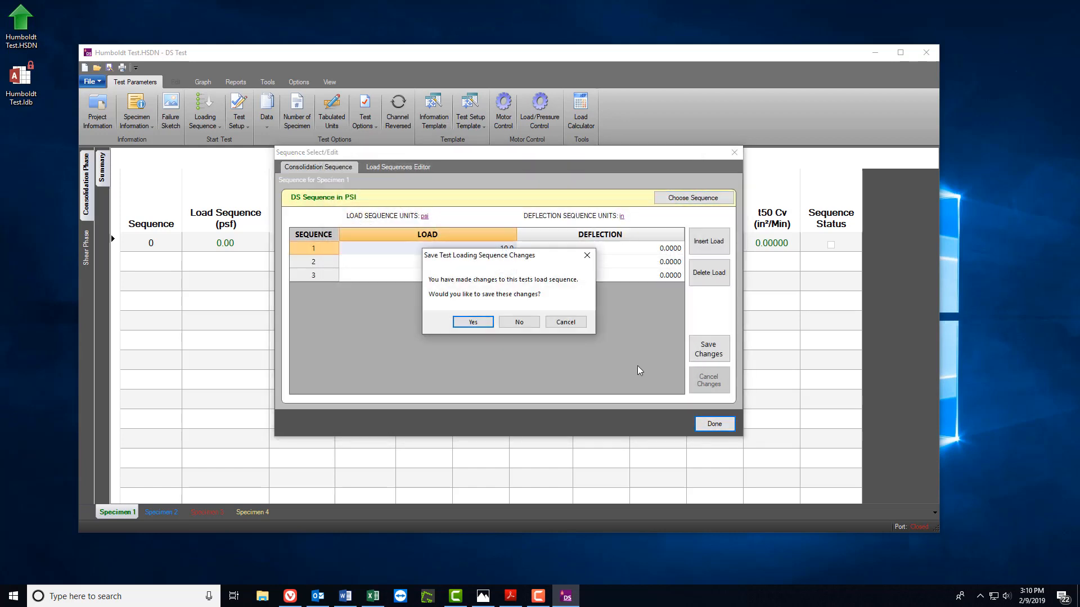
click(471, 322)
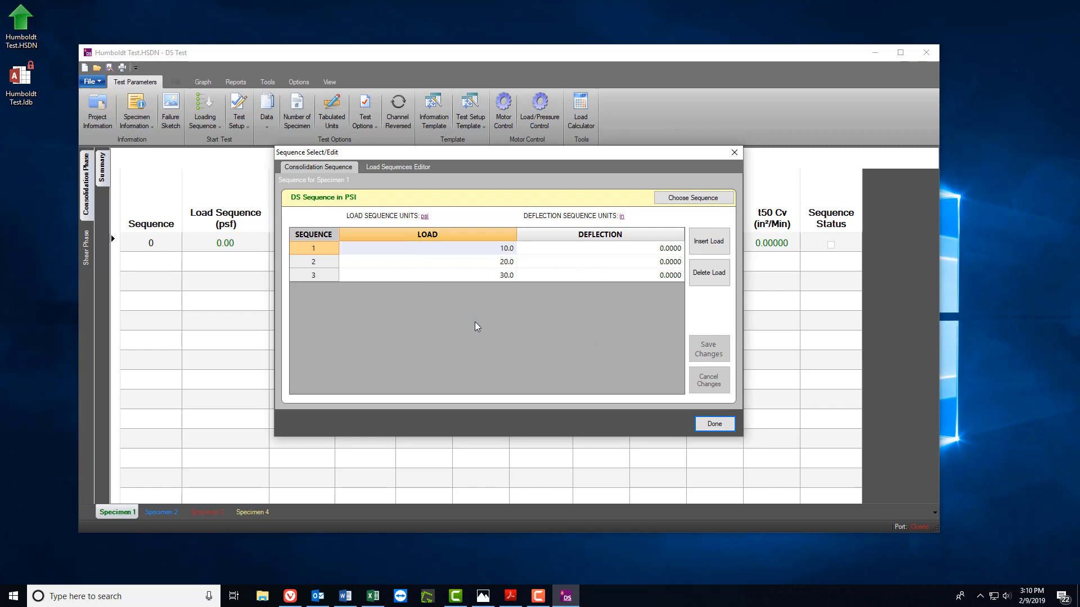
click(713, 424)
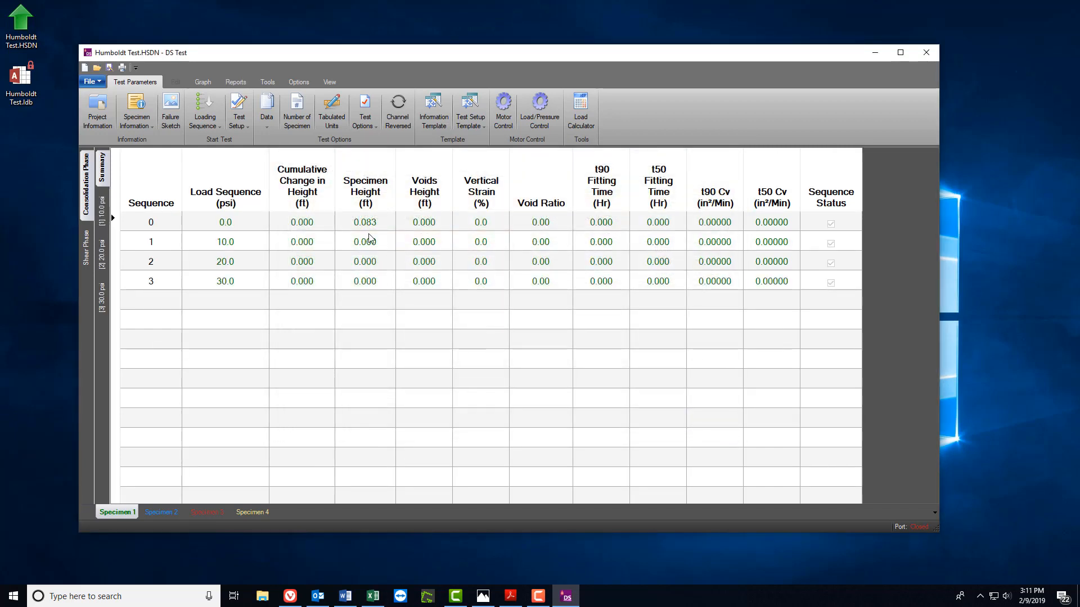
Step: Assign Device 9 Inputs 35 and 36 as consolidation vertical displacement and load
click(238, 110)
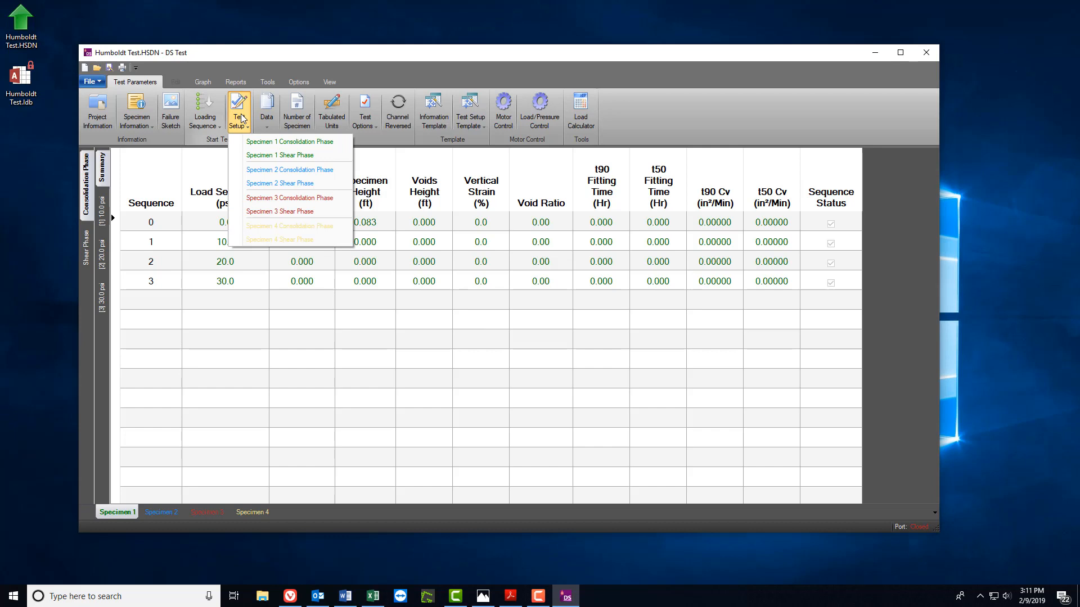
mouse_move(289, 141)
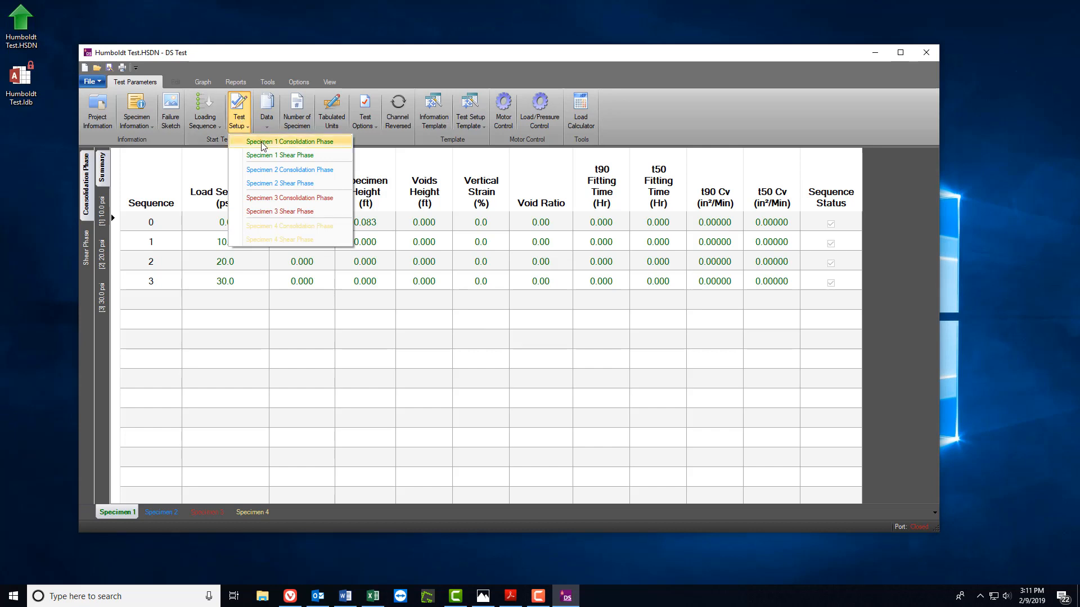
click(289, 142)
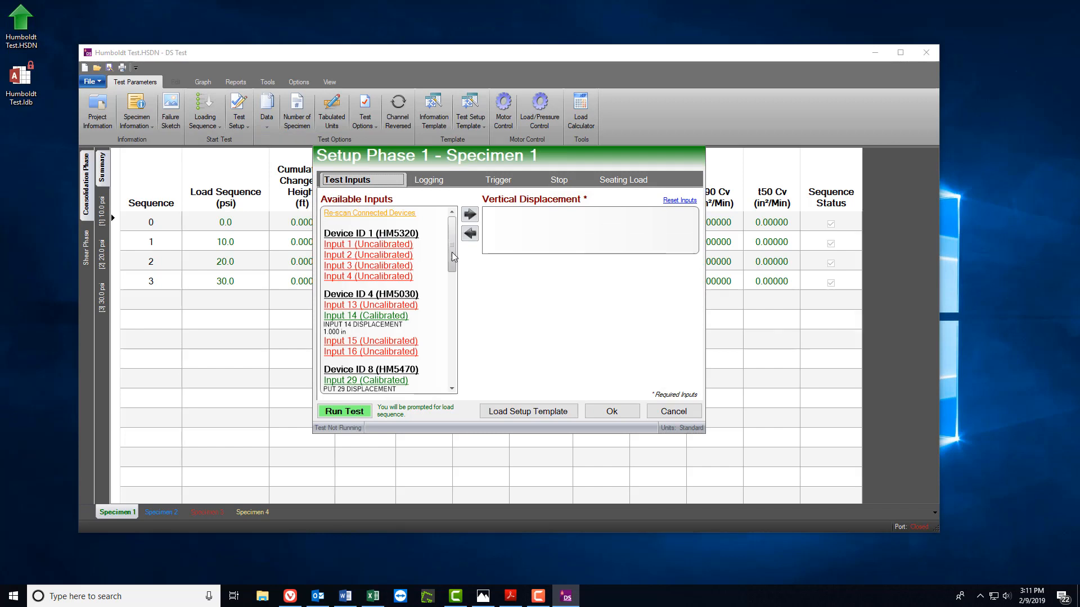
scroll(down, 3)
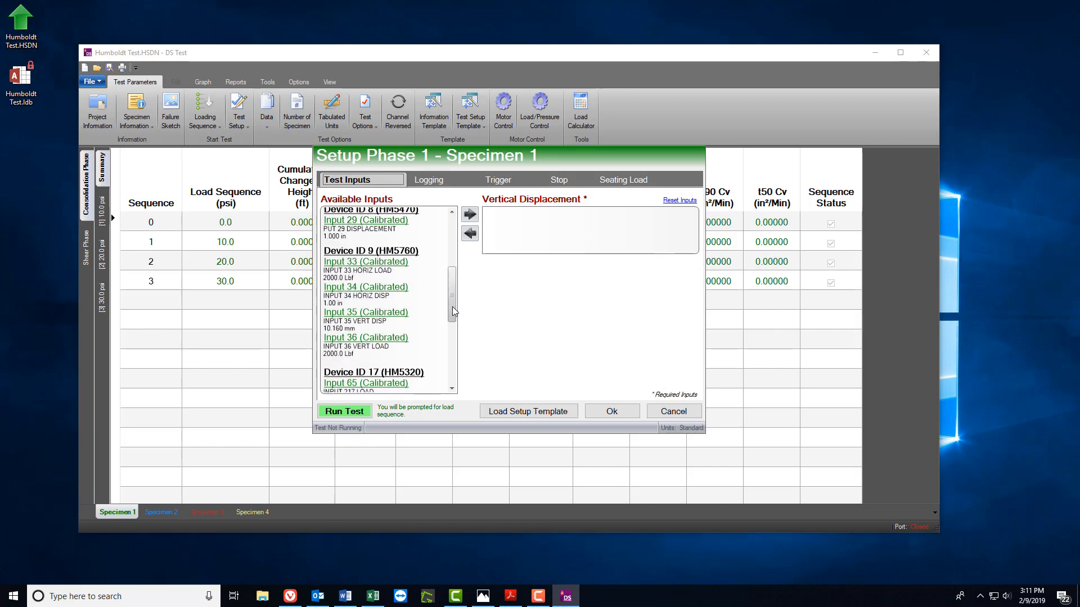
scroll(down, 3)
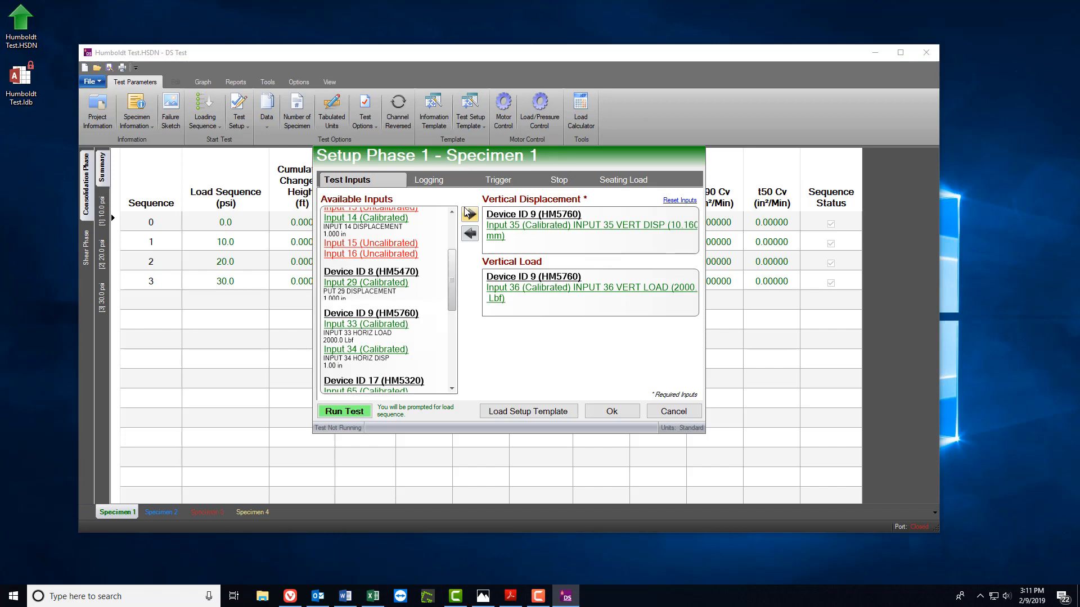
mouse_move(429, 180)
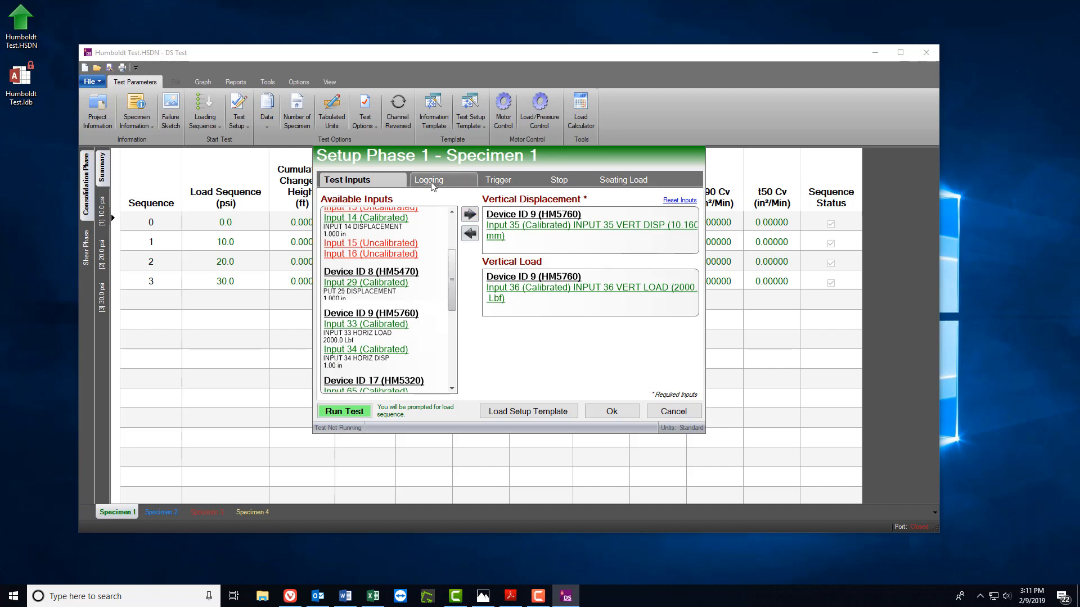
Step: Review logging, trigger, 24-hour stop and 0.2 psi seating load settings, then accept the setup
click(442, 180)
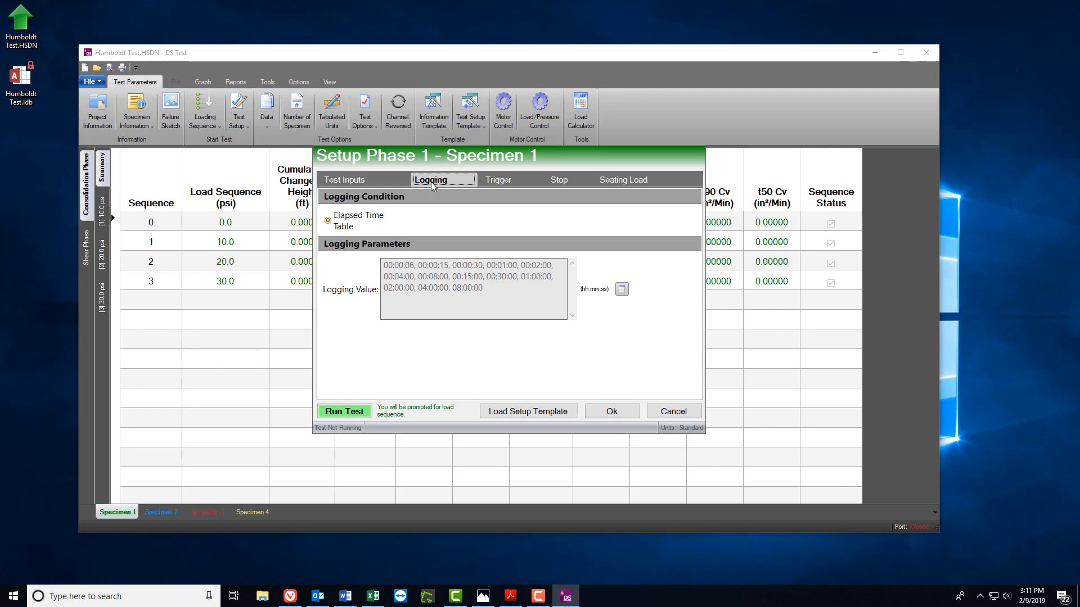
click(511, 180)
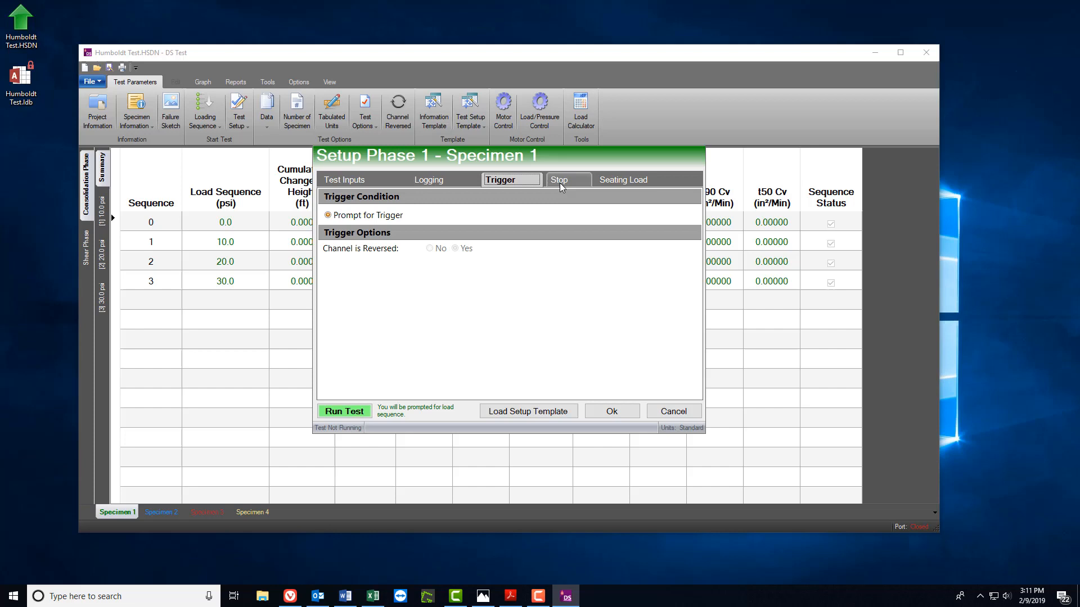
click(567, 180)
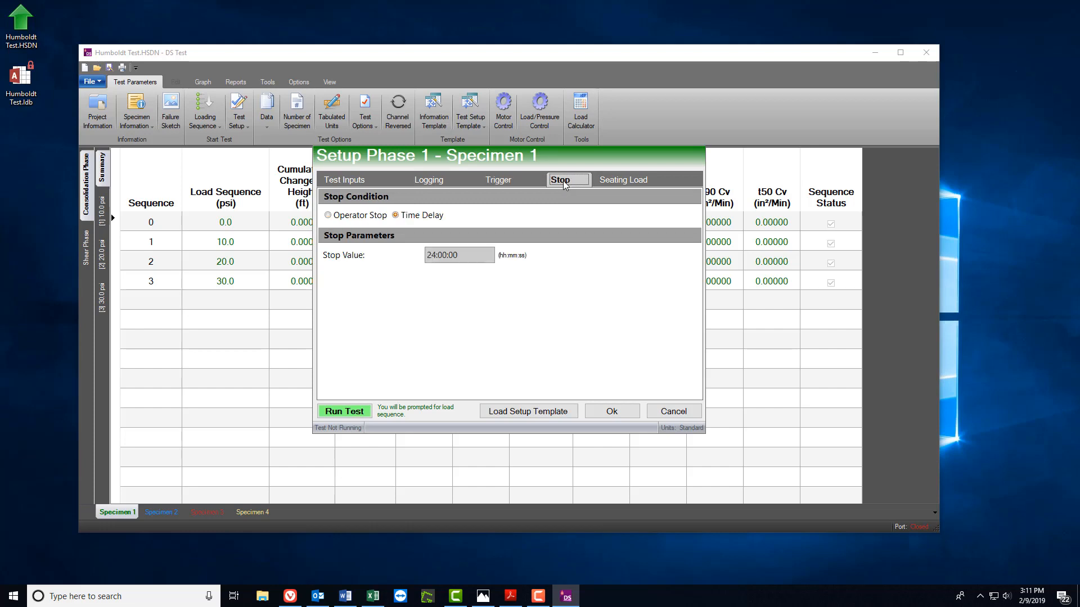
click(623, 179)
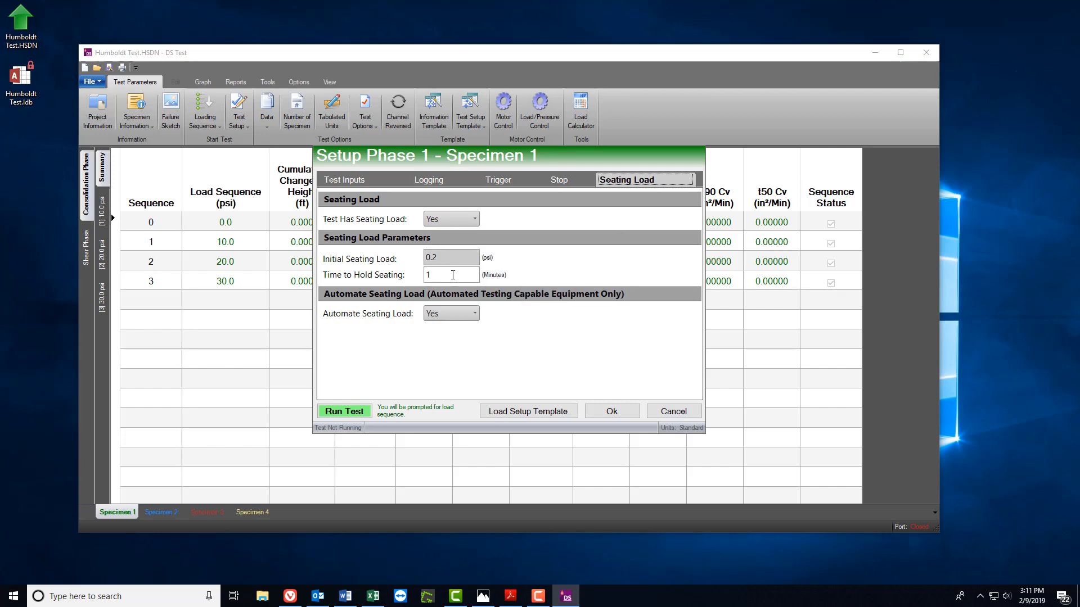
mouse_move(530, 394)
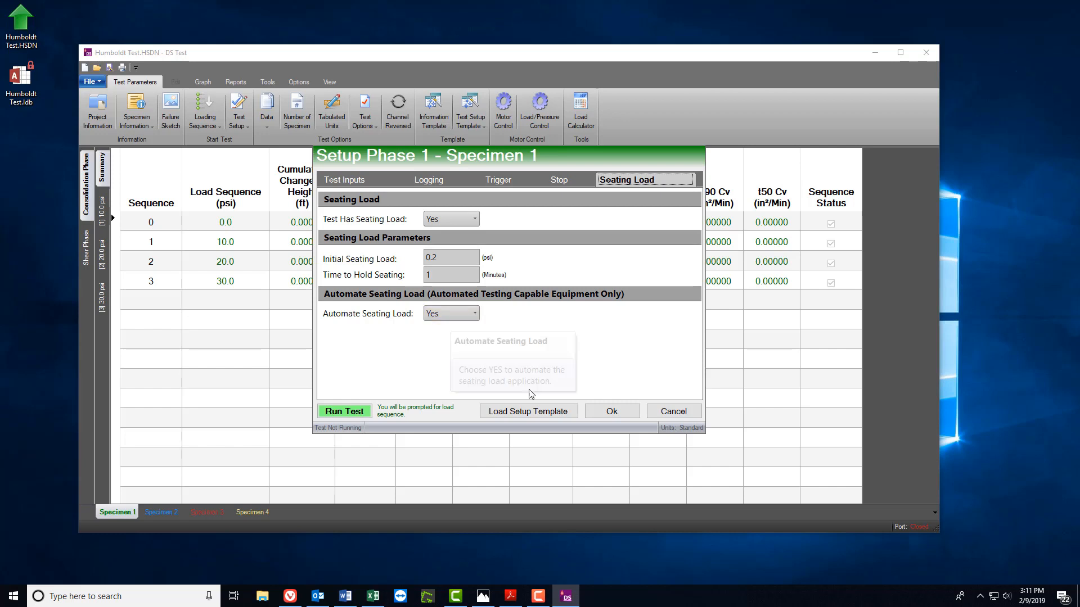
click(610, 412)
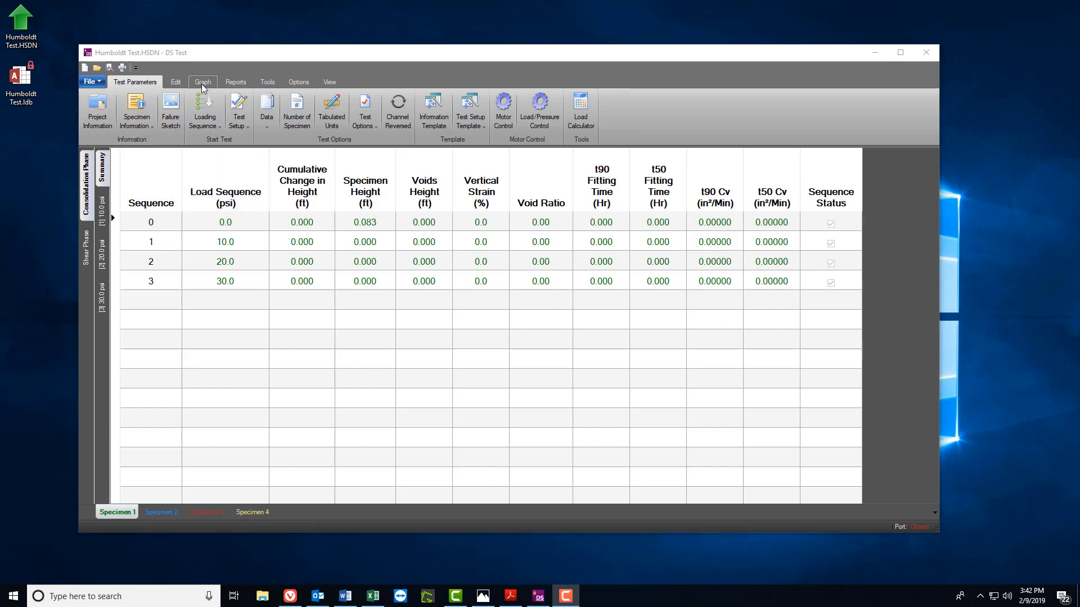
Step: Show the Test Setup list of specimen phases
click(239, 110)
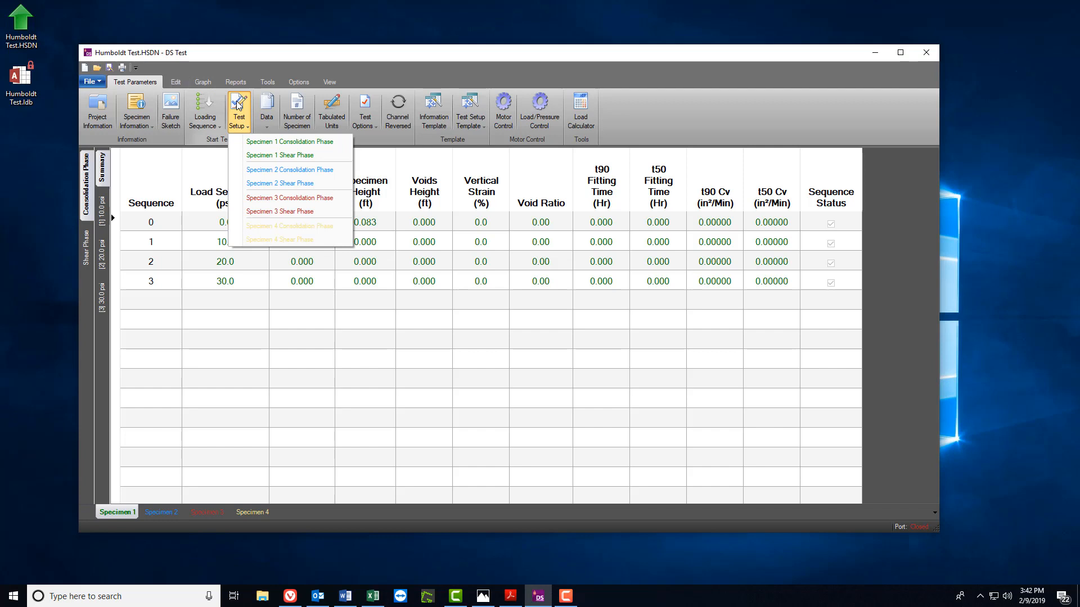
mouse_move(280, 155)
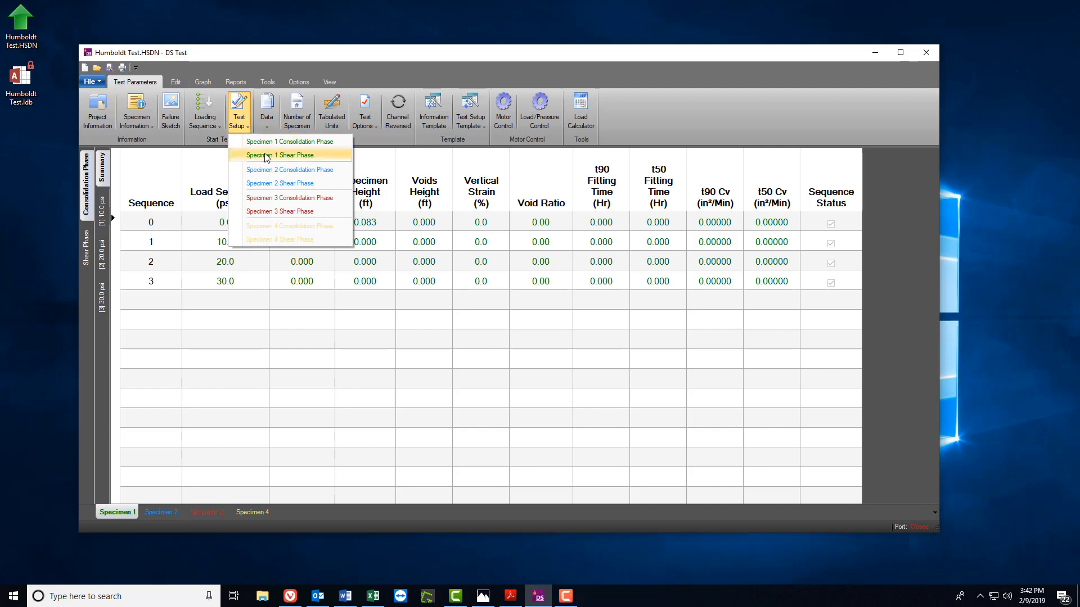
Step: In Specimen 1's shear phase assign Input 33 horizontal load, 34 horizontal displacement, 35 vertical displacement
click(280, 155)
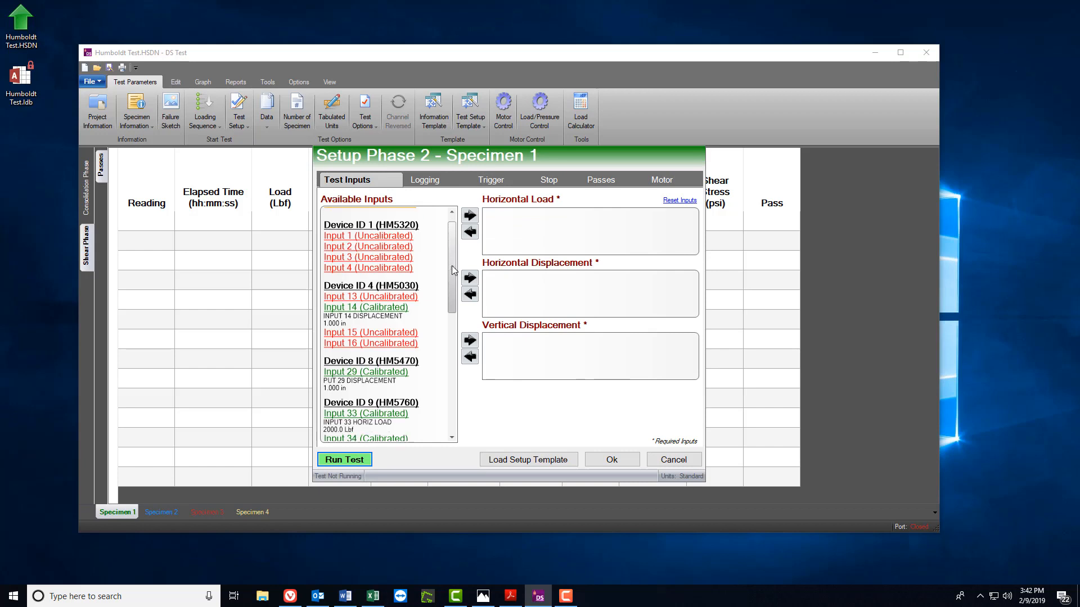
scroll(down, 3)
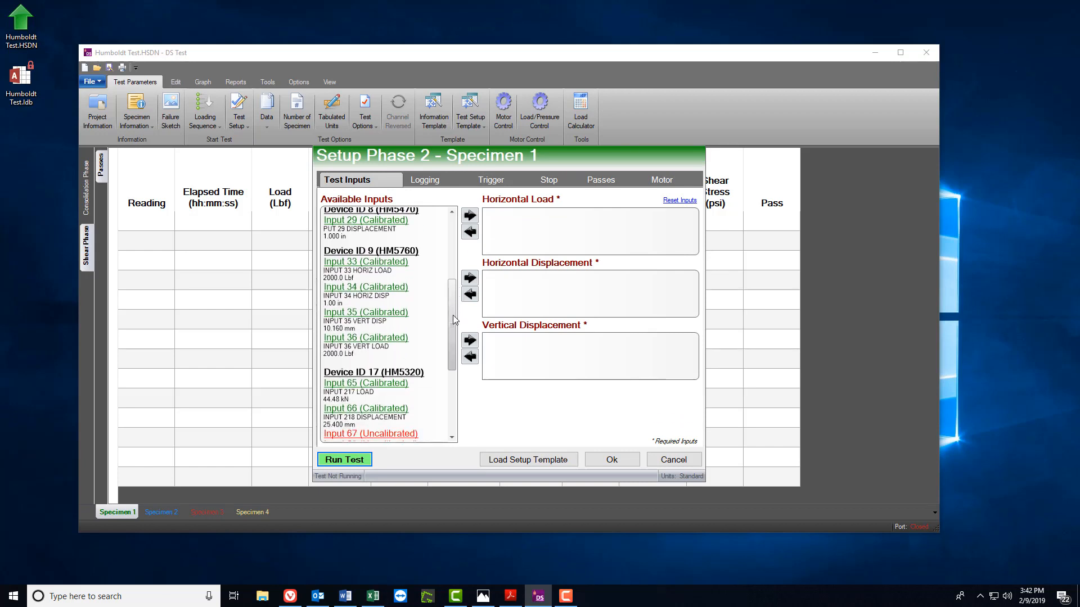
mouse_move(373, 342)
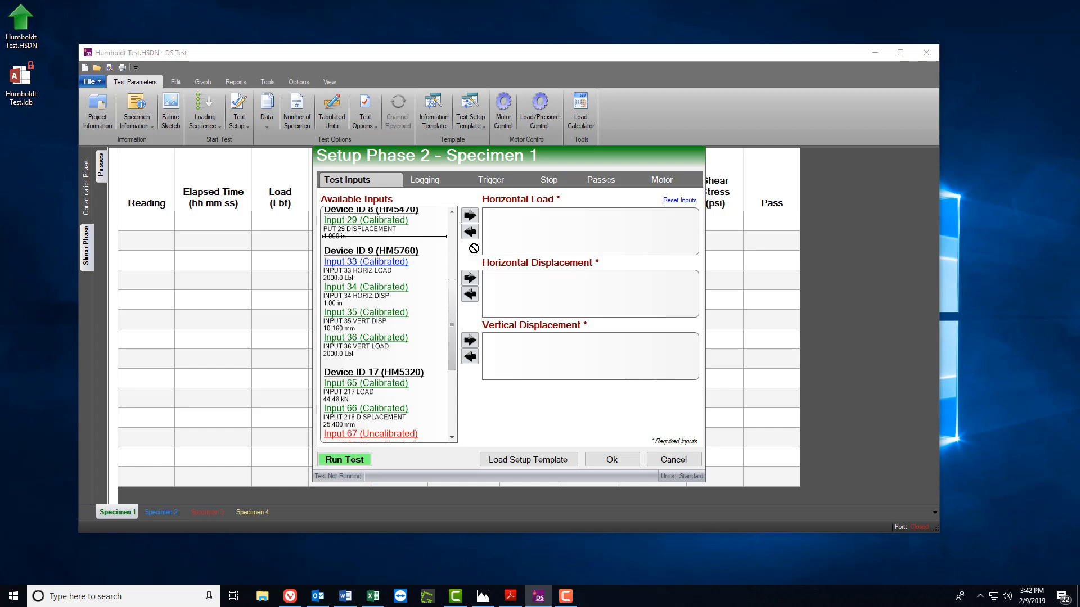
click(469, 215)
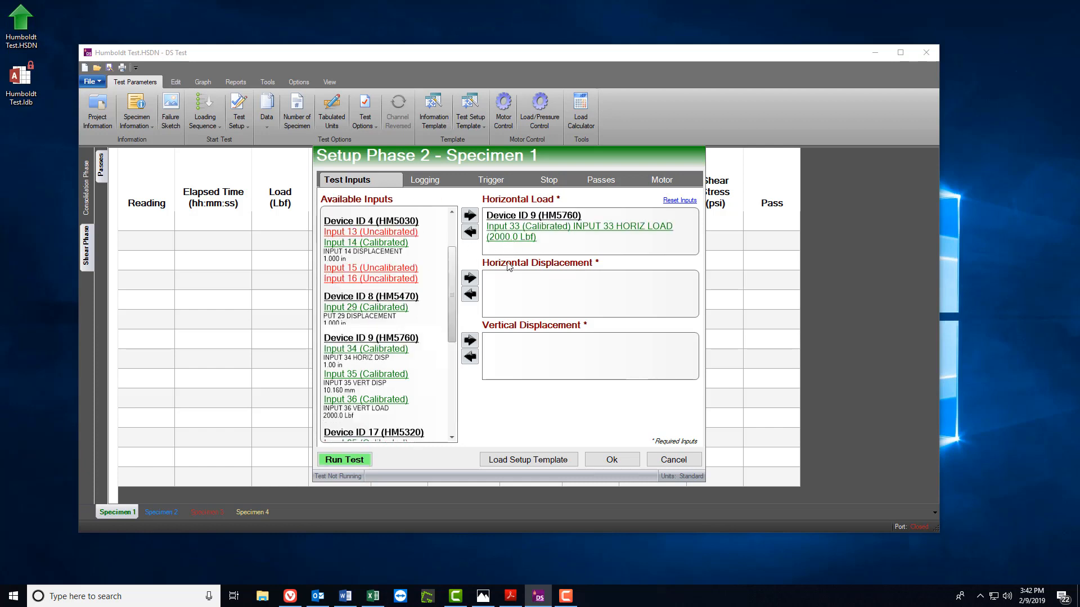
mouse_move(379, 357)
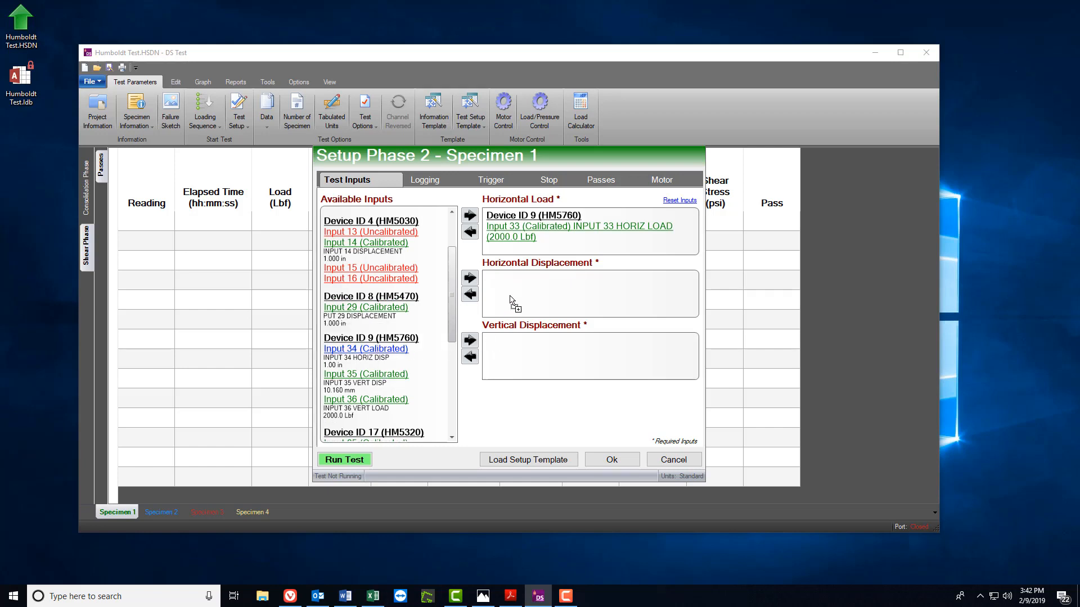
click(468, 278)
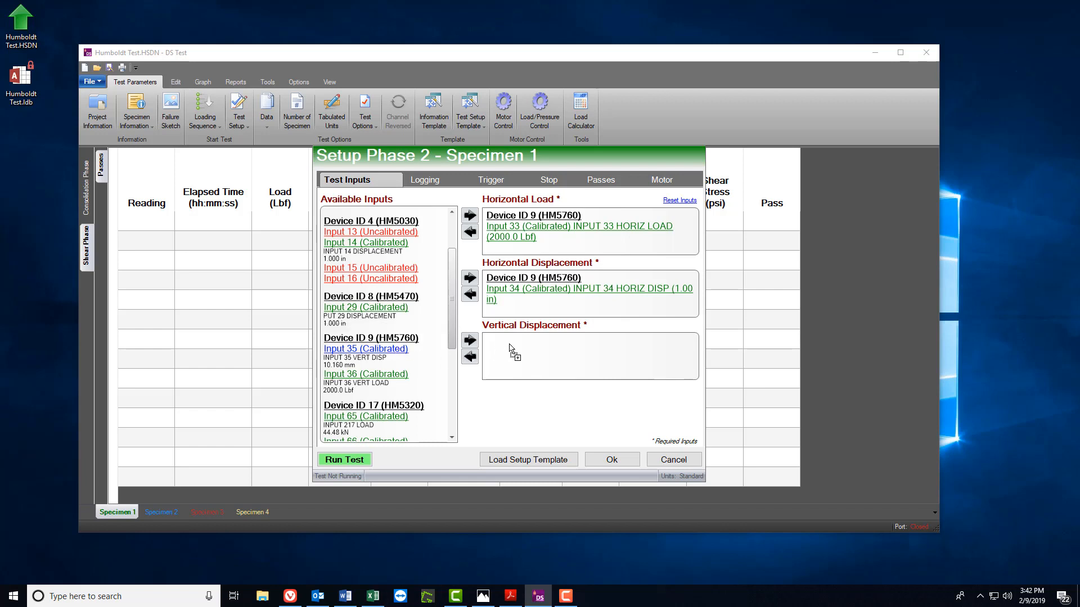
click(469, 339)
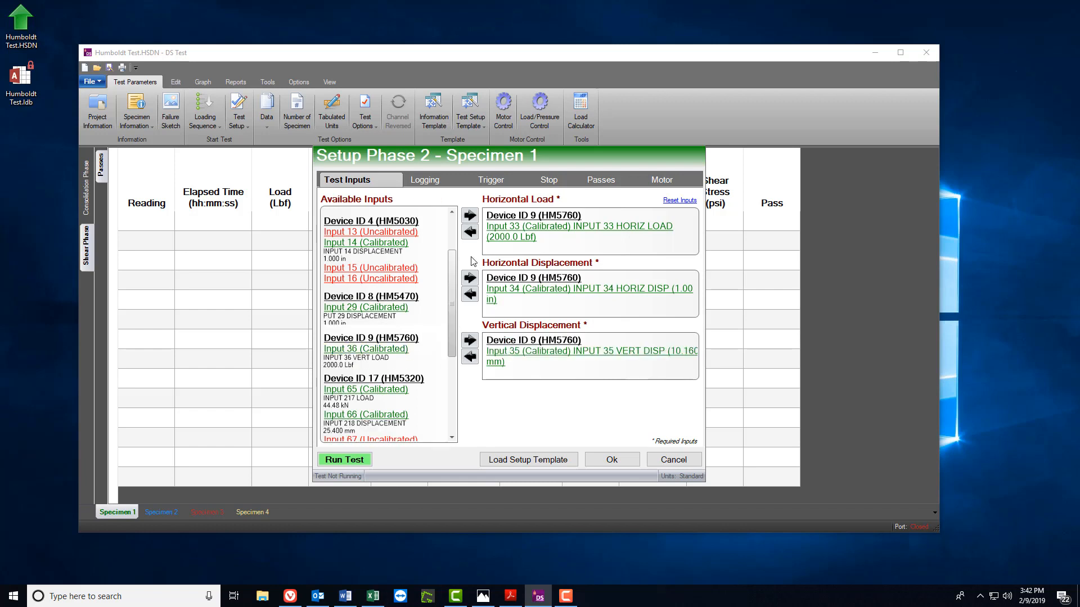
click(436, 179)
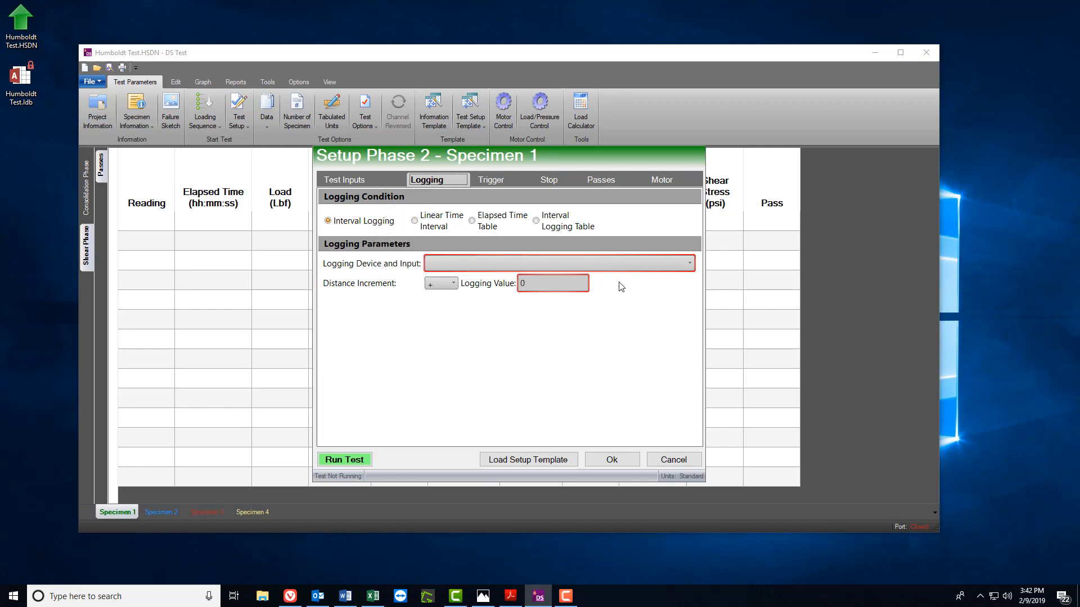
Step: Log shear readings every 0.01 in of horizontal displacement on Input 34
click(688, 263)
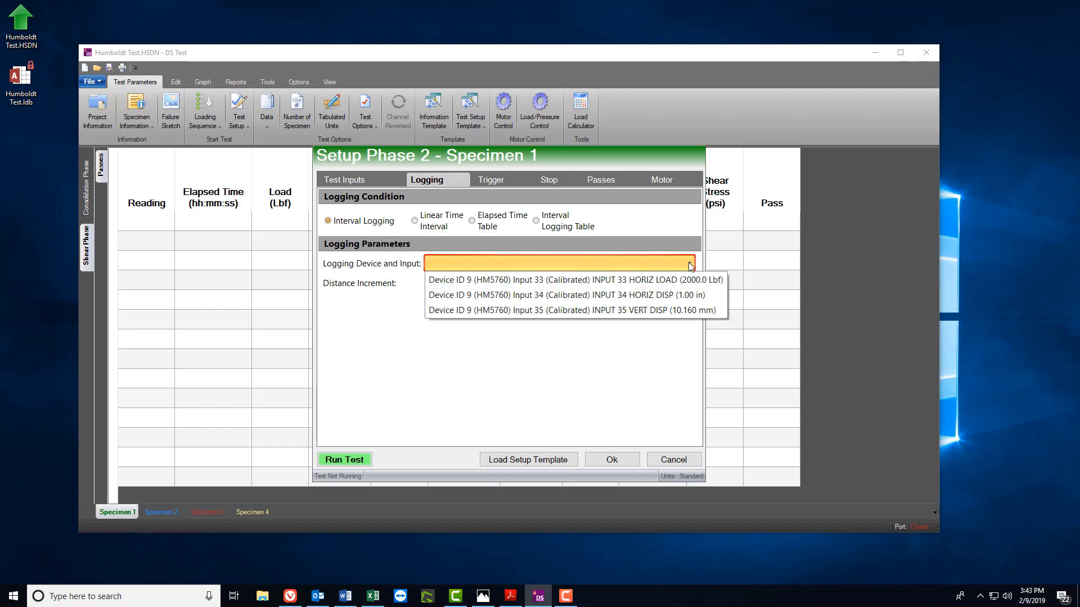
click(575, 295)
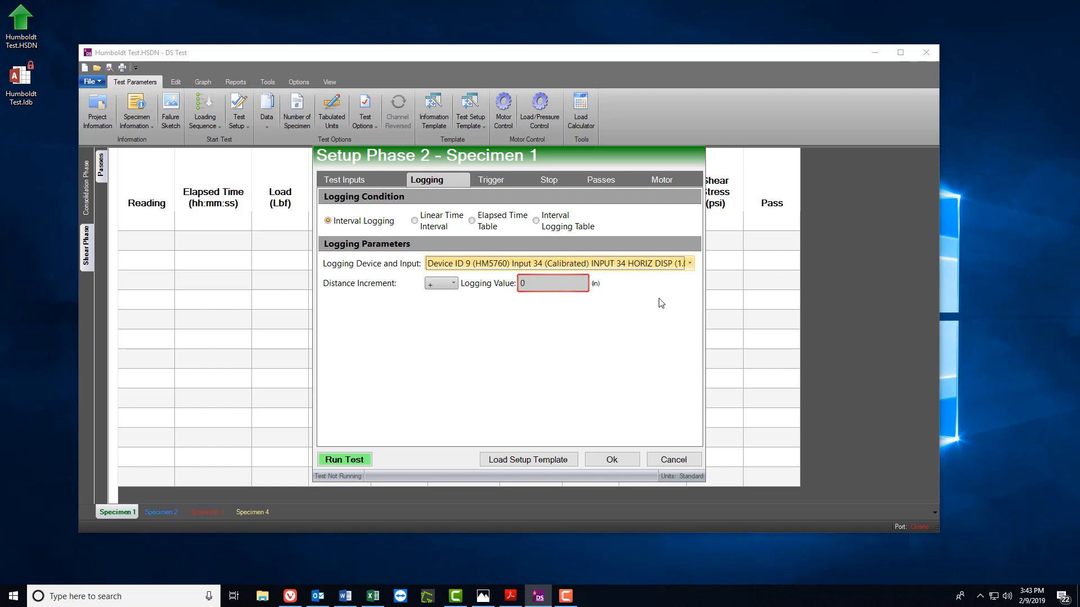
click(551, 283)
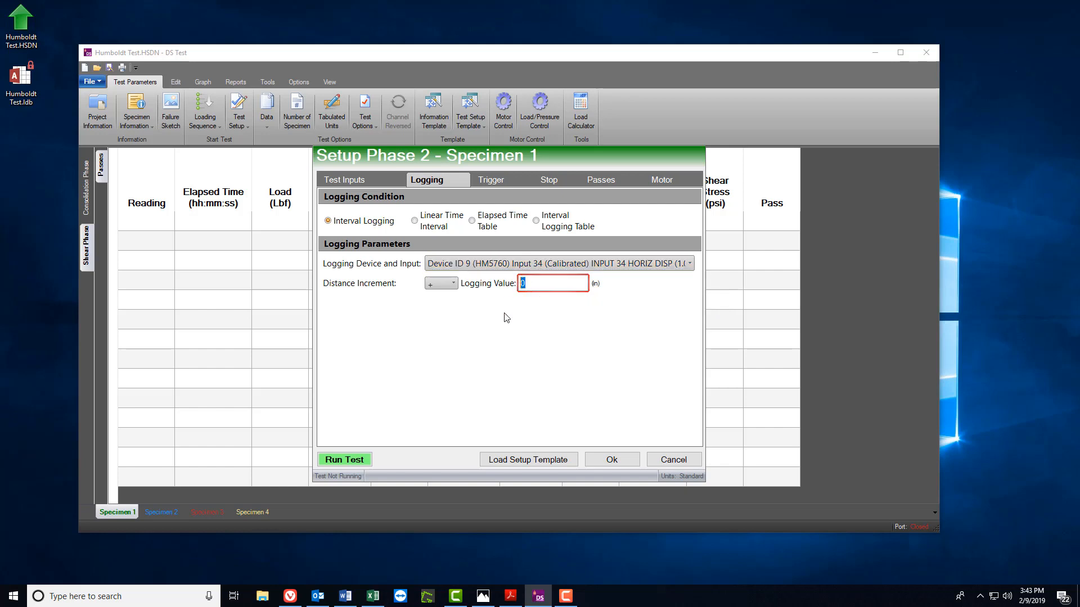
text(0.01)
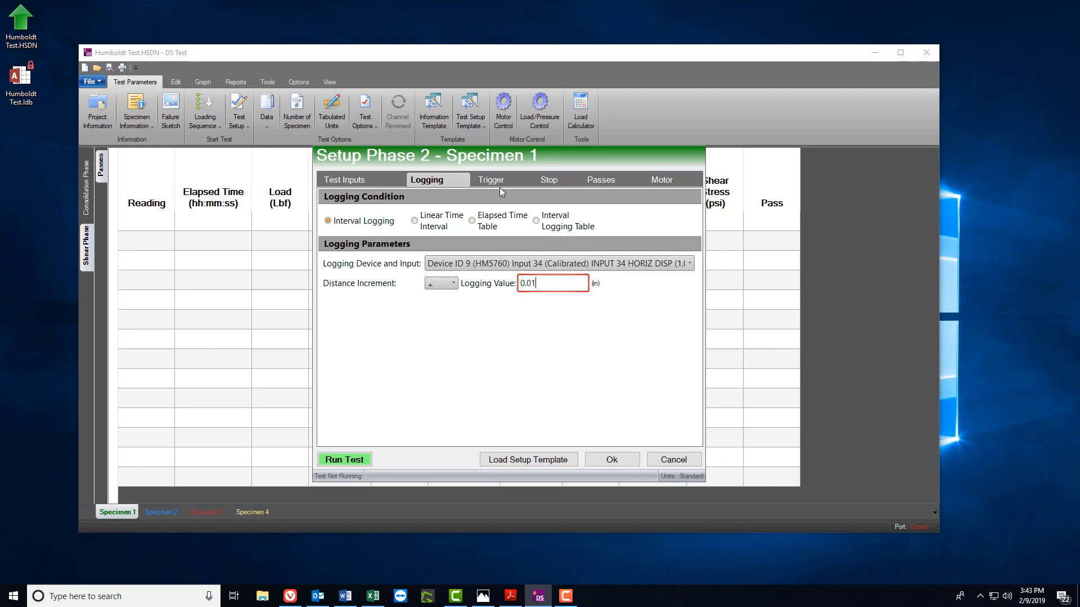
click(489, 179)
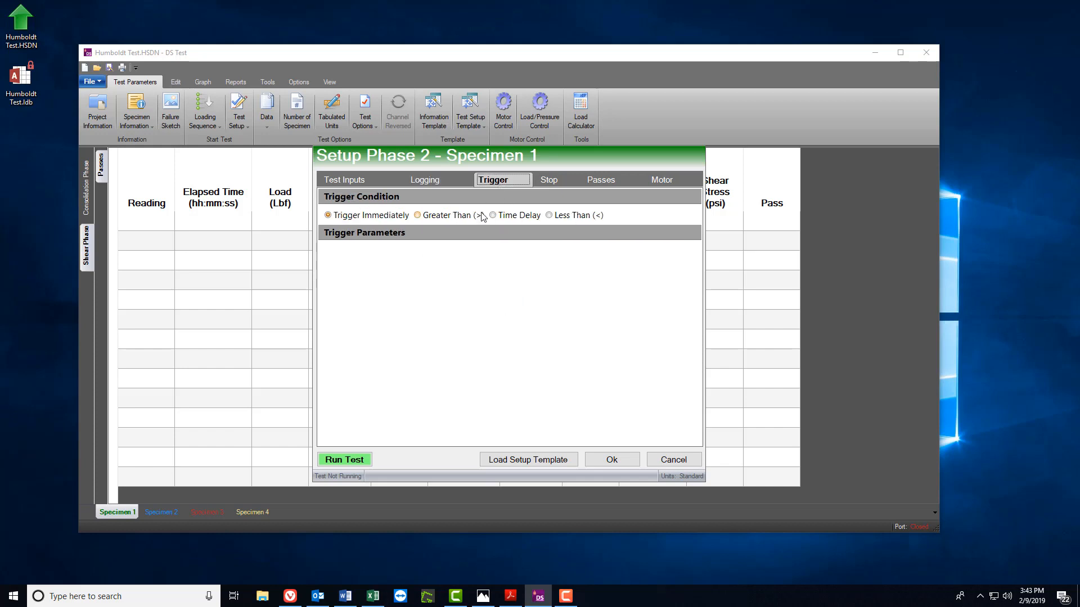
Step: Stop the shear phase at 0.45 in Distance (Right) on Input 34 horizontal displacement
click(556, 180)
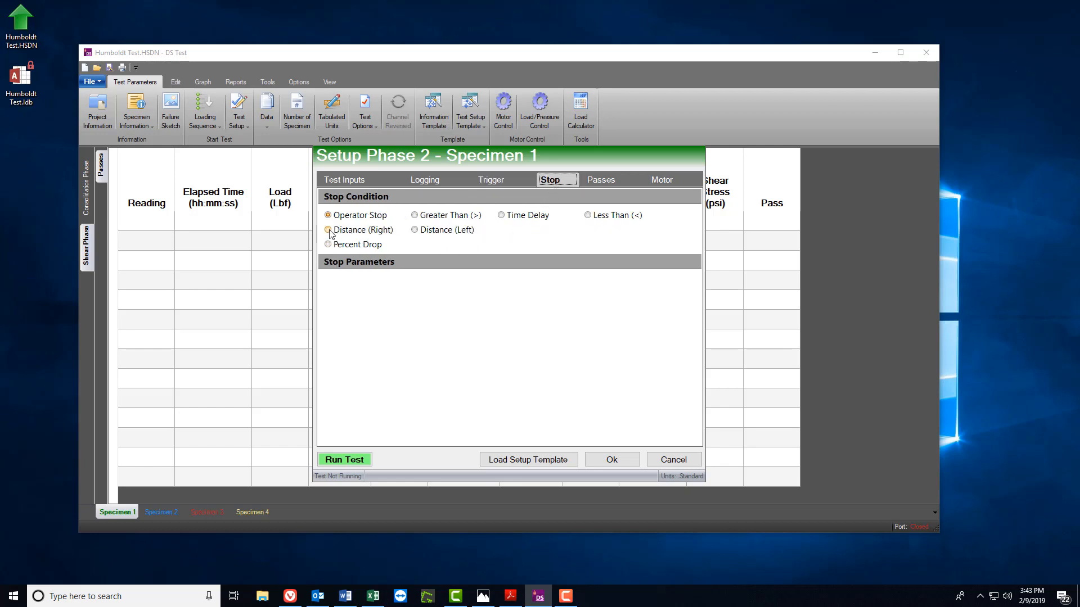
click(327, 229)
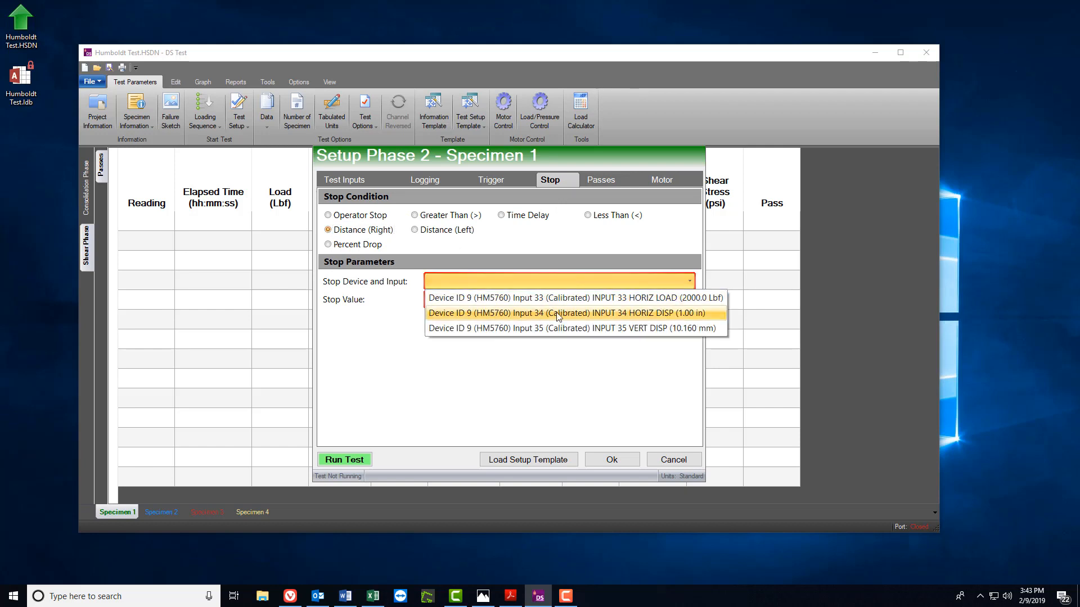
click(564, 313)
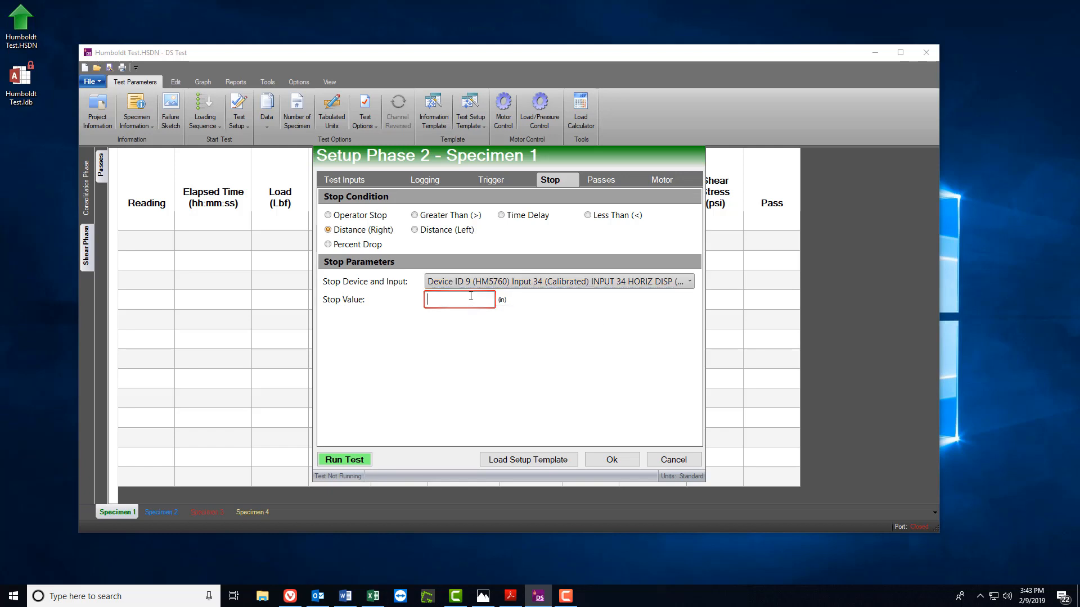
text(0.45)
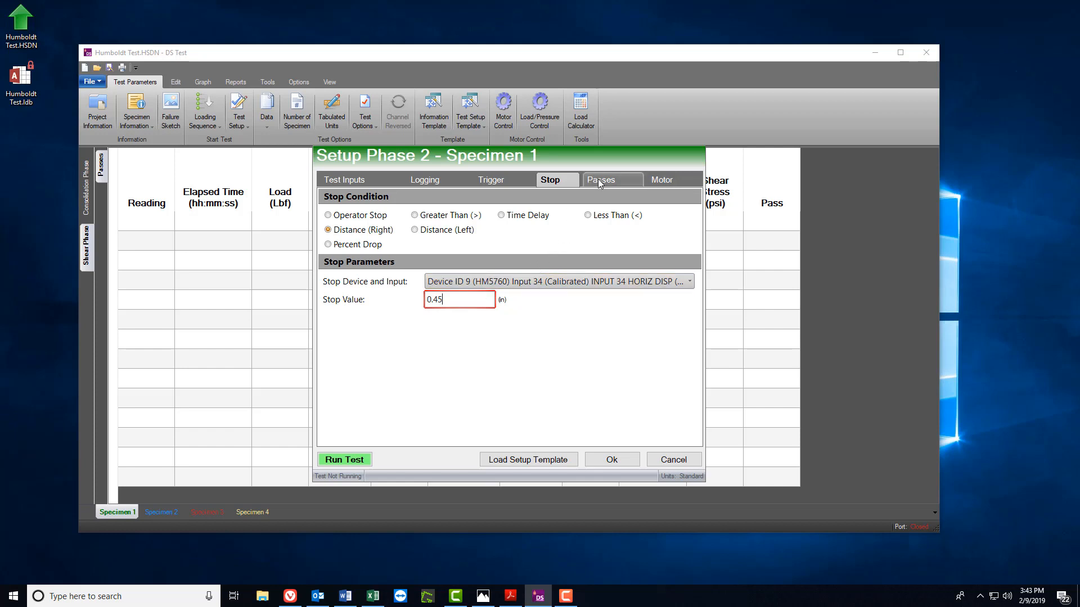
click(610, 180)
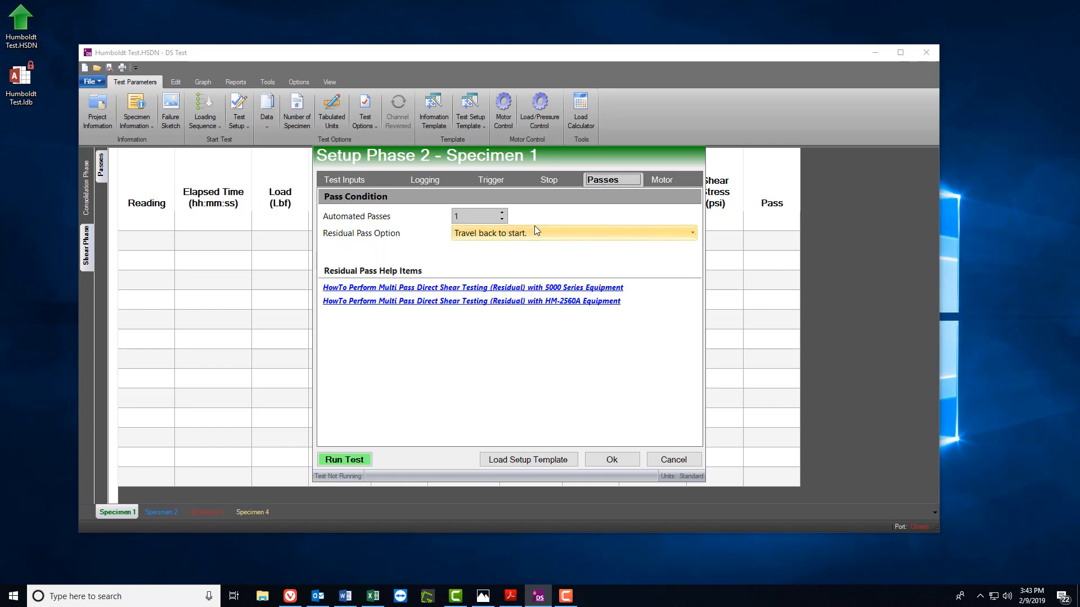
Step: Run motor Device ID 9 computer-controlled at 0.02 in/min, returning to start after the test
click(668, 180)
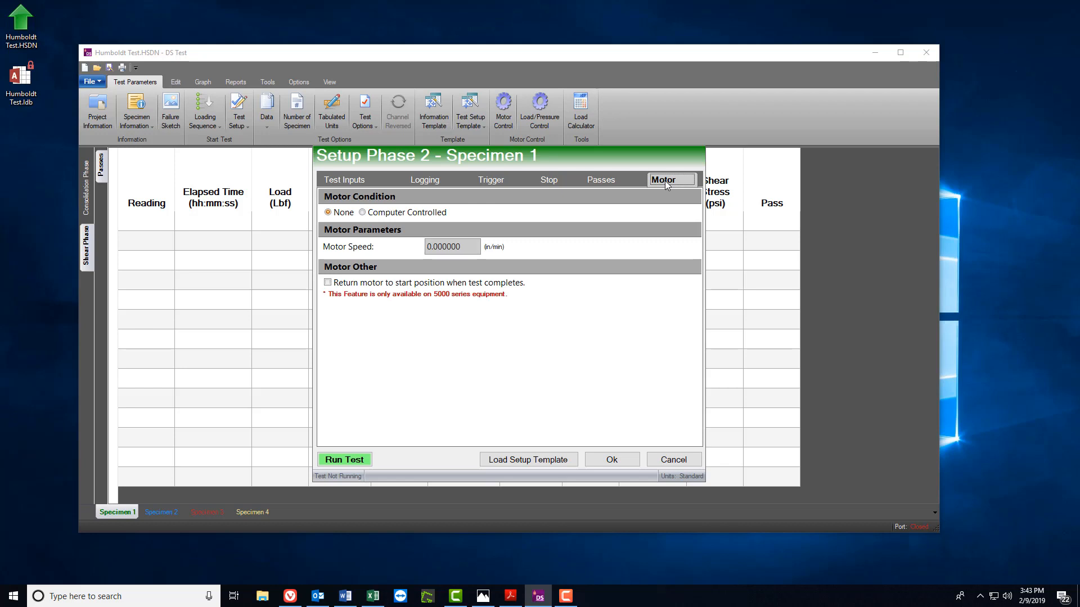
mouse_move(363, 212)
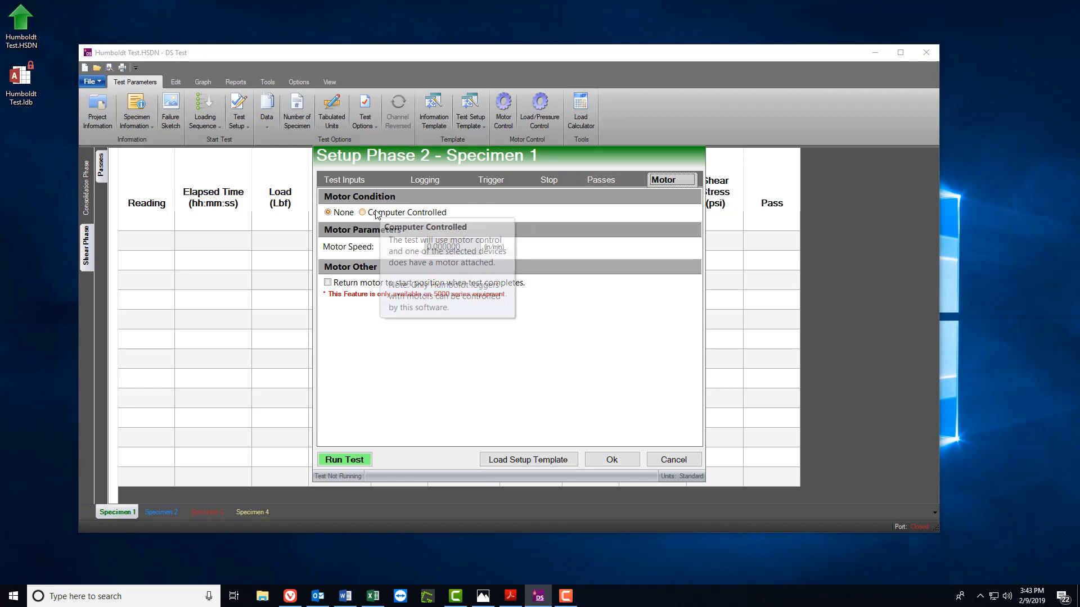
click(363, 213)
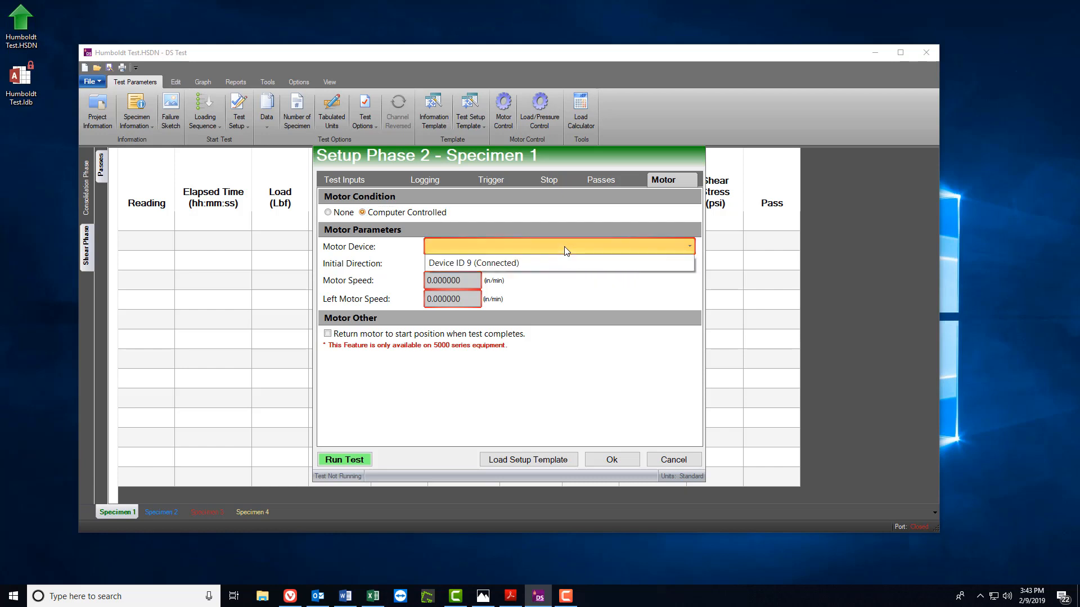
click(474, 262)
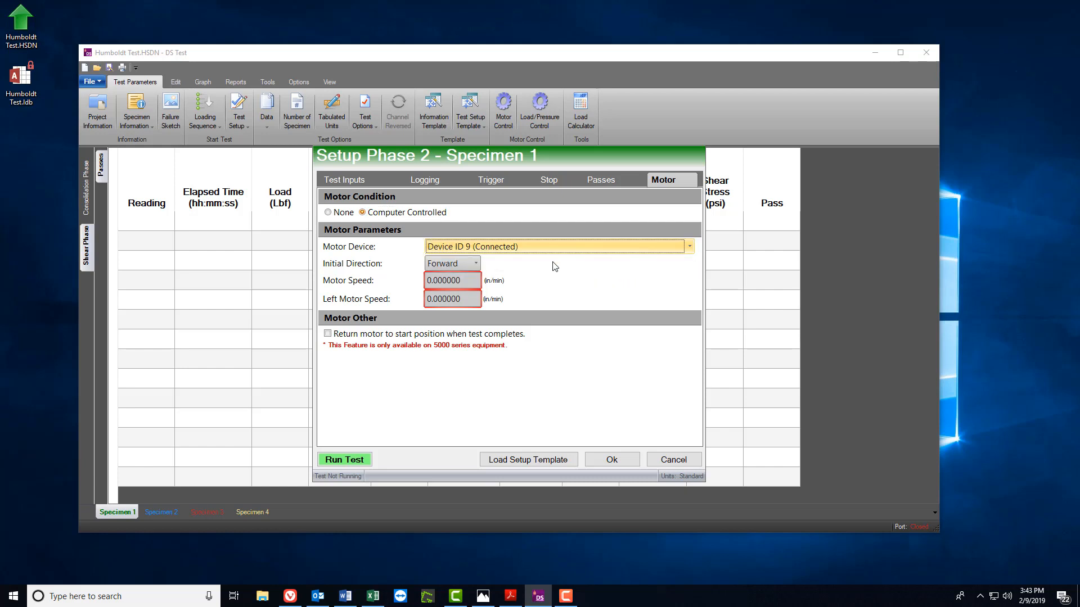
click(452, 280)
text(0.020000)
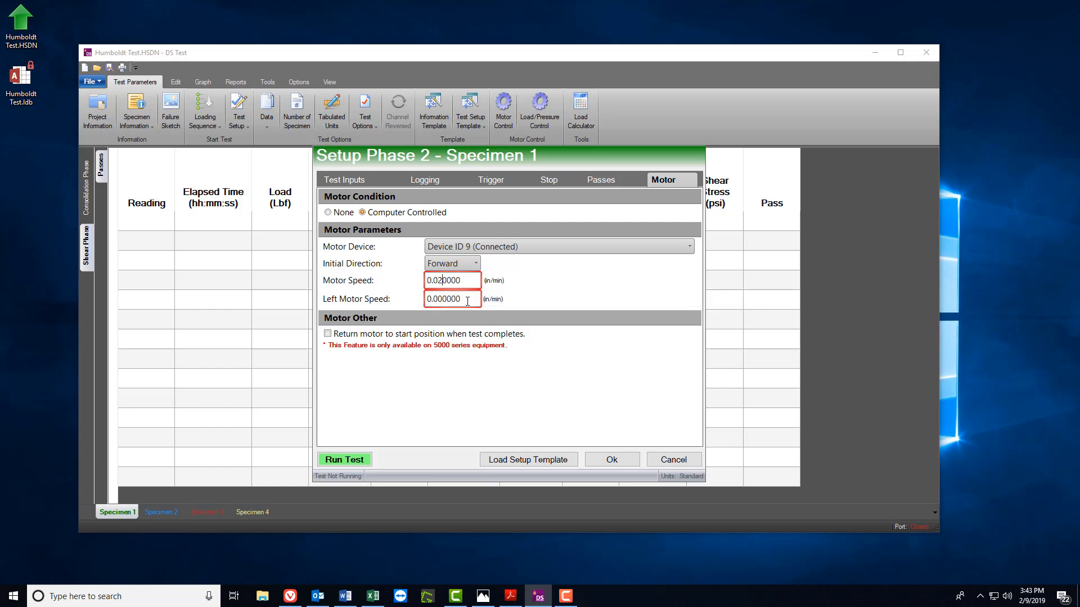
click(451, 300)
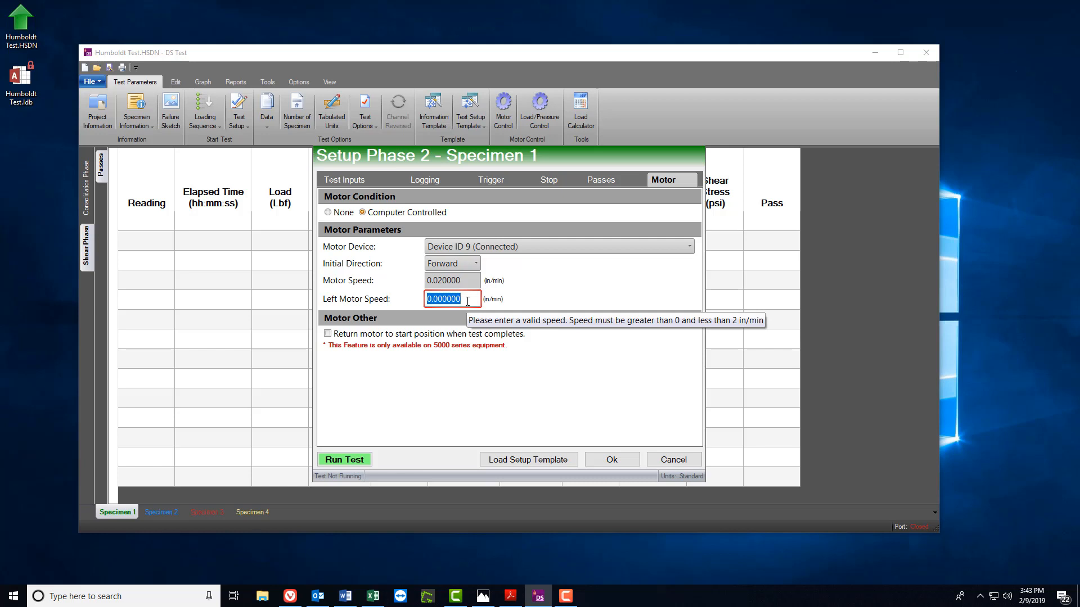
text(0.020000)
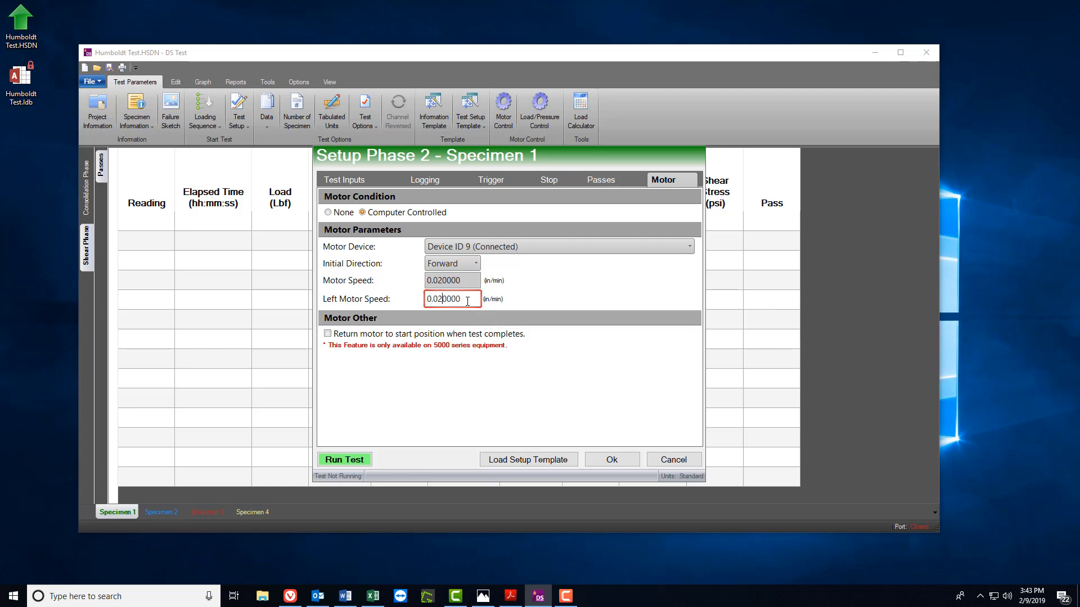
mouse_move(327, 333)
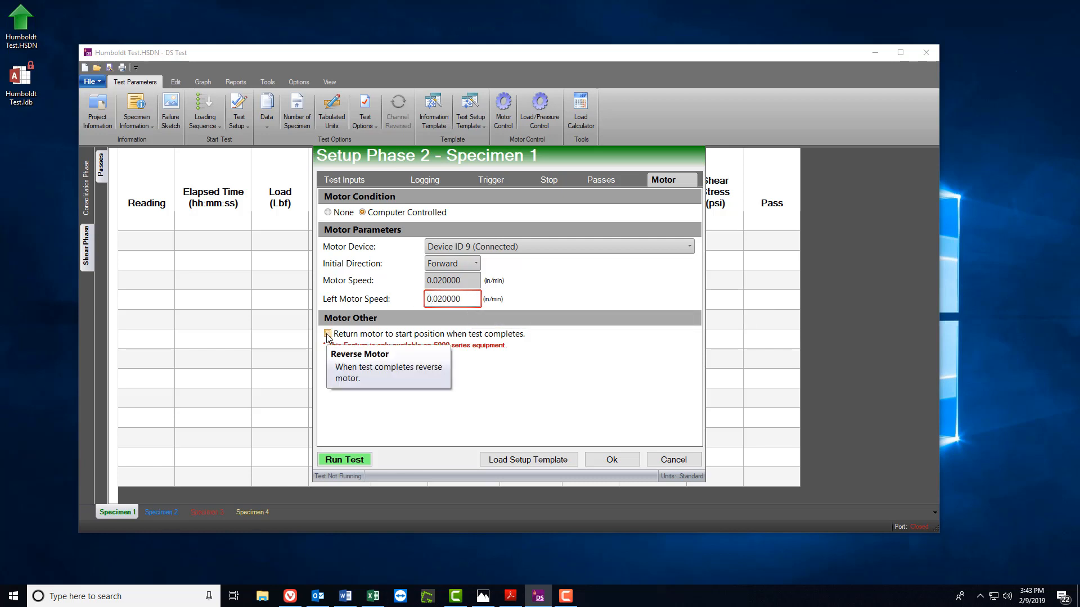
click(327, 334)
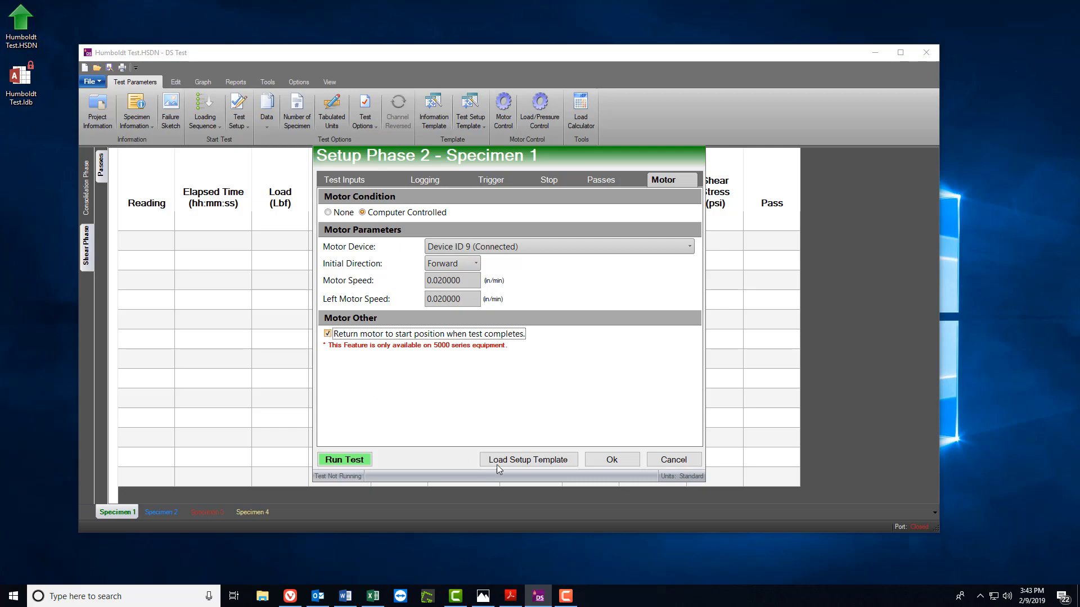